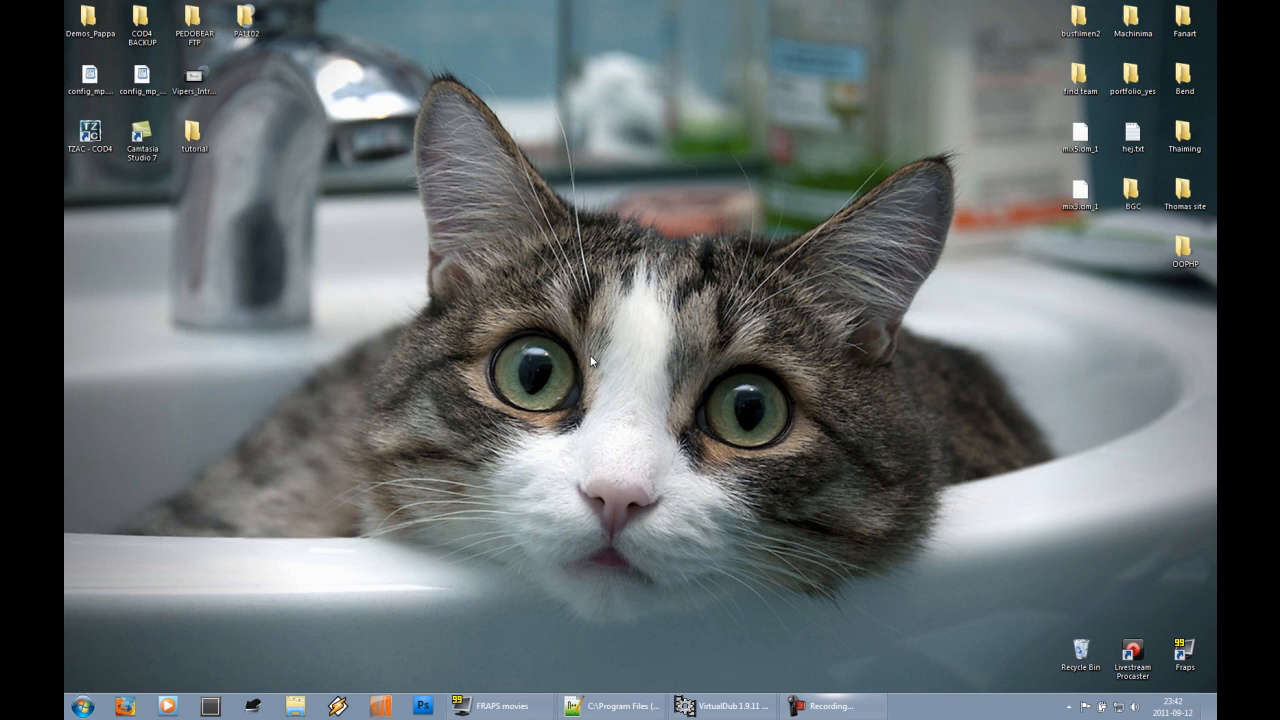
- Show Fraps' Movies settings with the save folder, capture hotkey and frame rate
{"action": "left_click", "coordinate": [500, 706]}
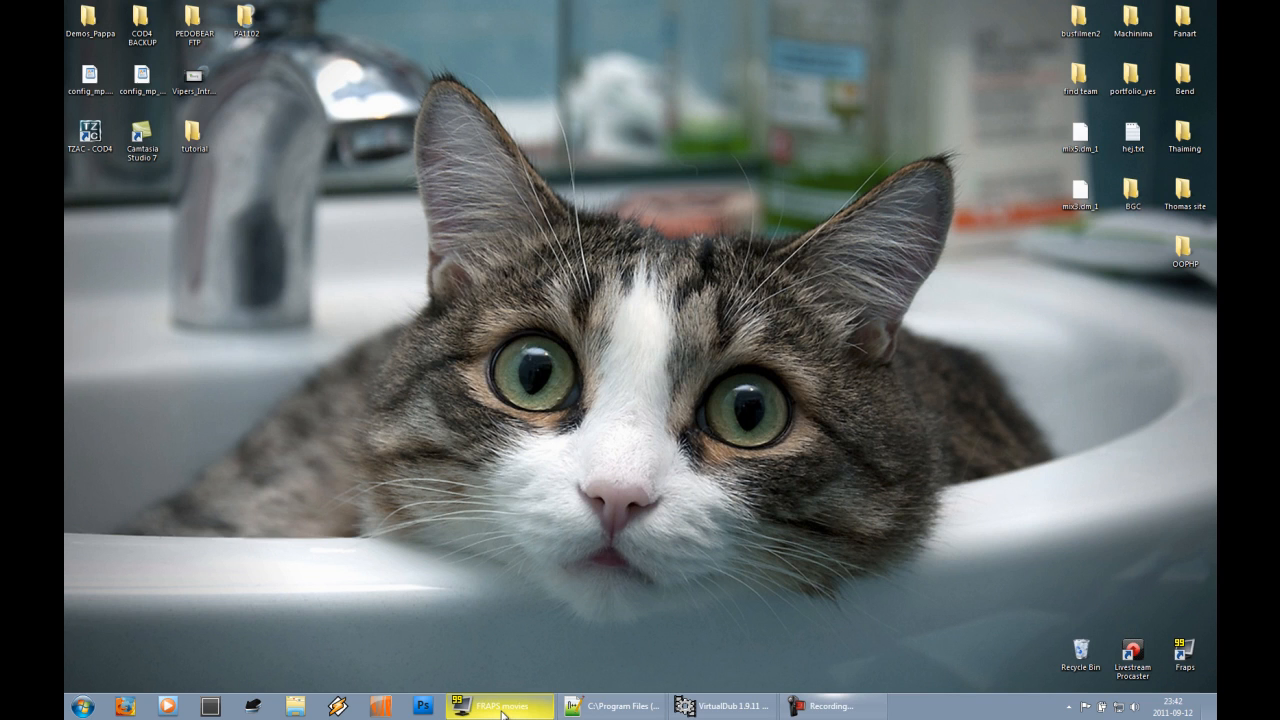
{"action": "left_click", "coordinate": [496, 706]}
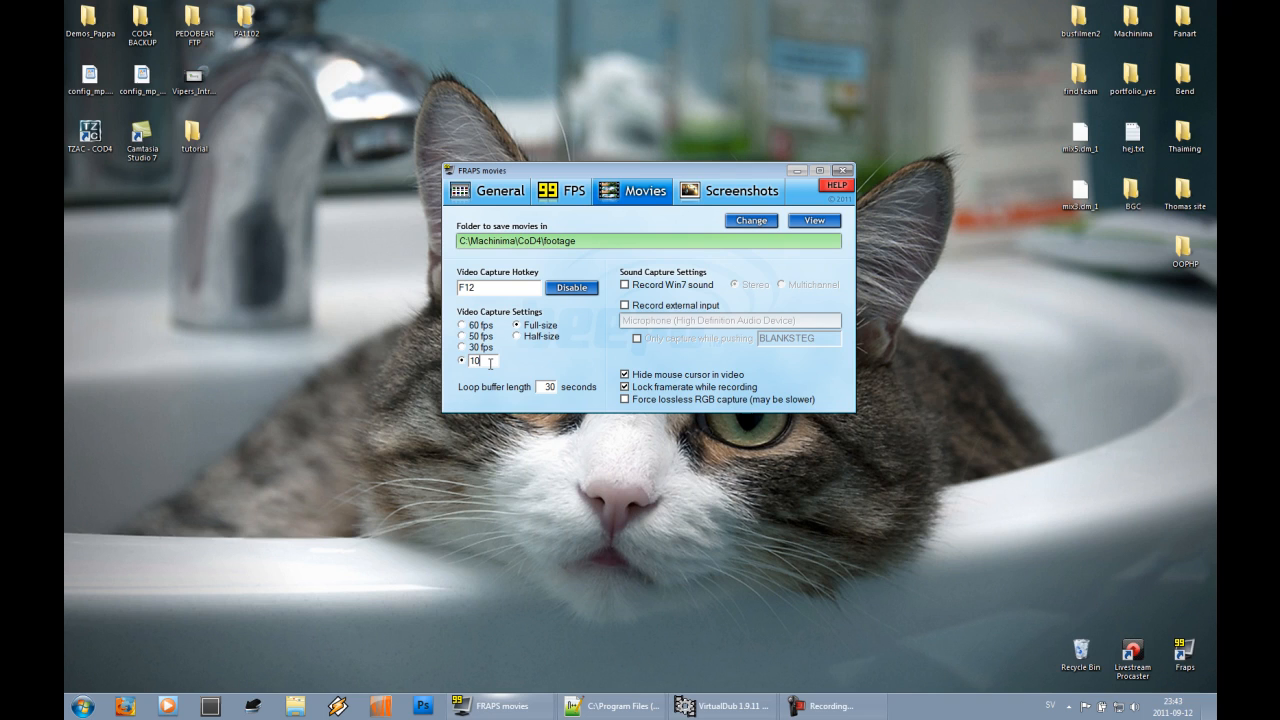
{"action": "mouse_move", "coordinate": [392, 470]}
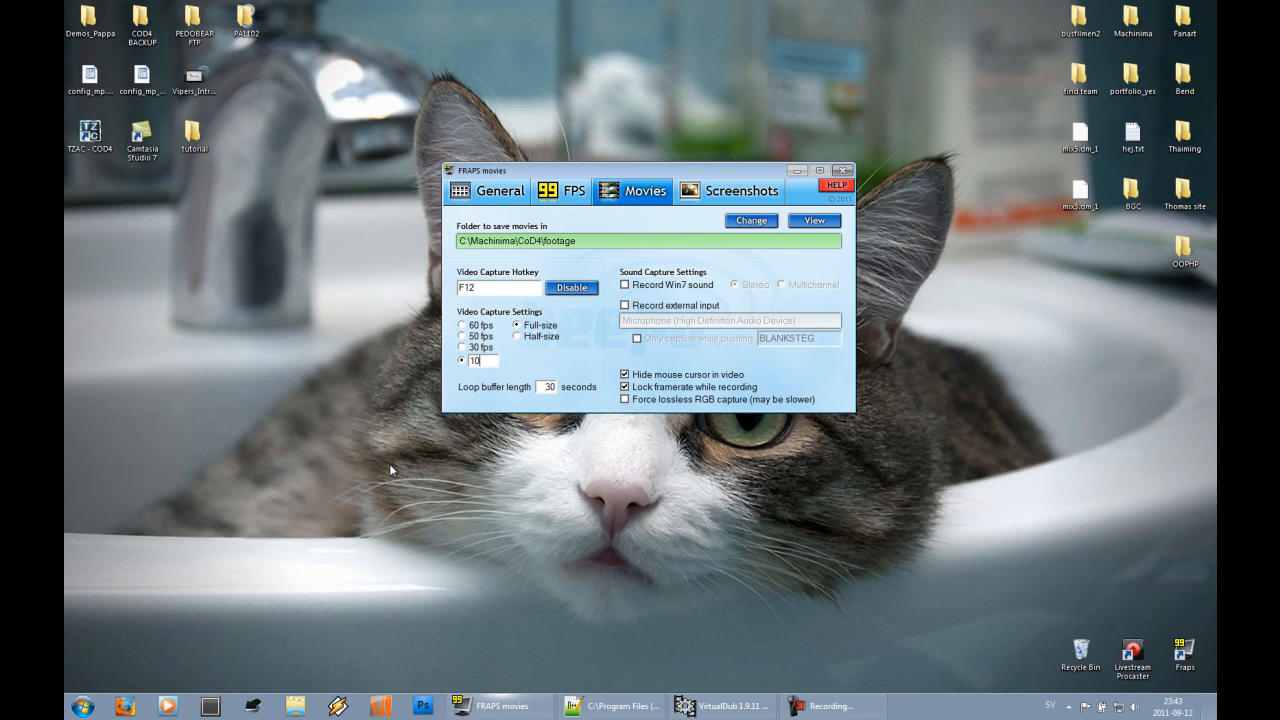
{"action": "mouse_move", "coordinate": [462, 442]}
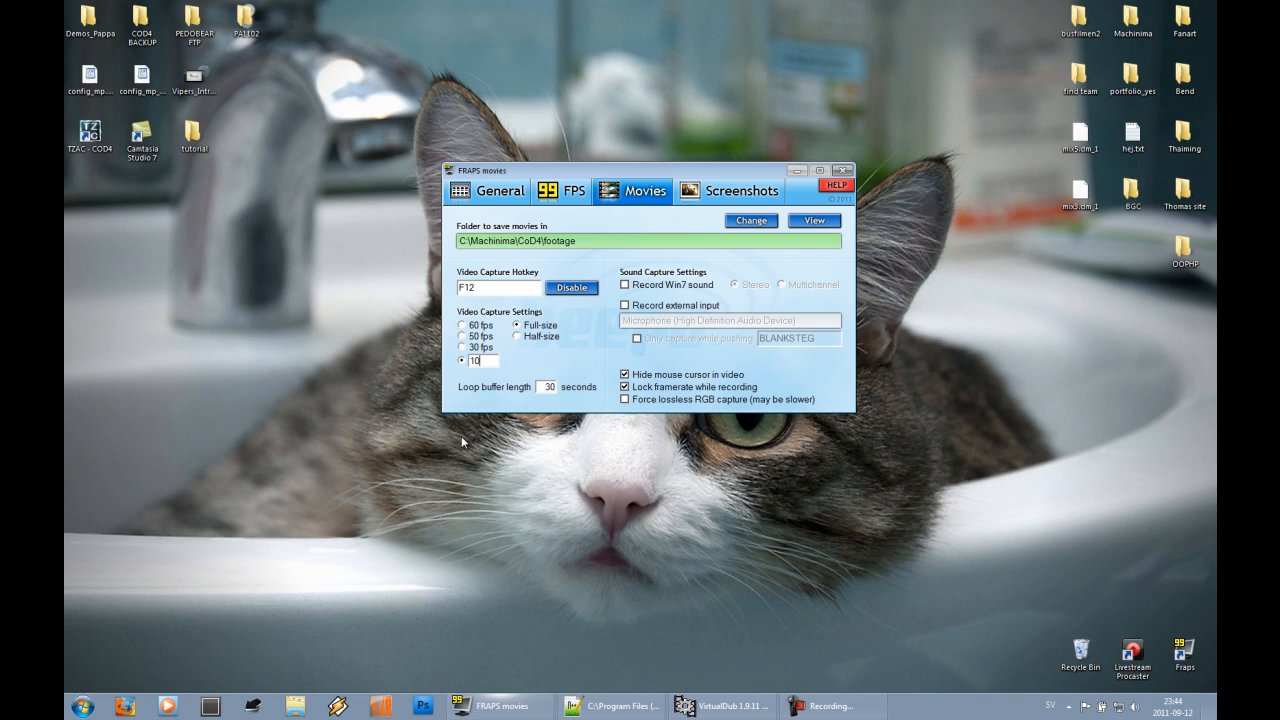
- Show config_mp.cfg in Notepad++ and highlight the 500 fps demo timescale binding
{"action": "left_click", "coordinate": [610, 706]}
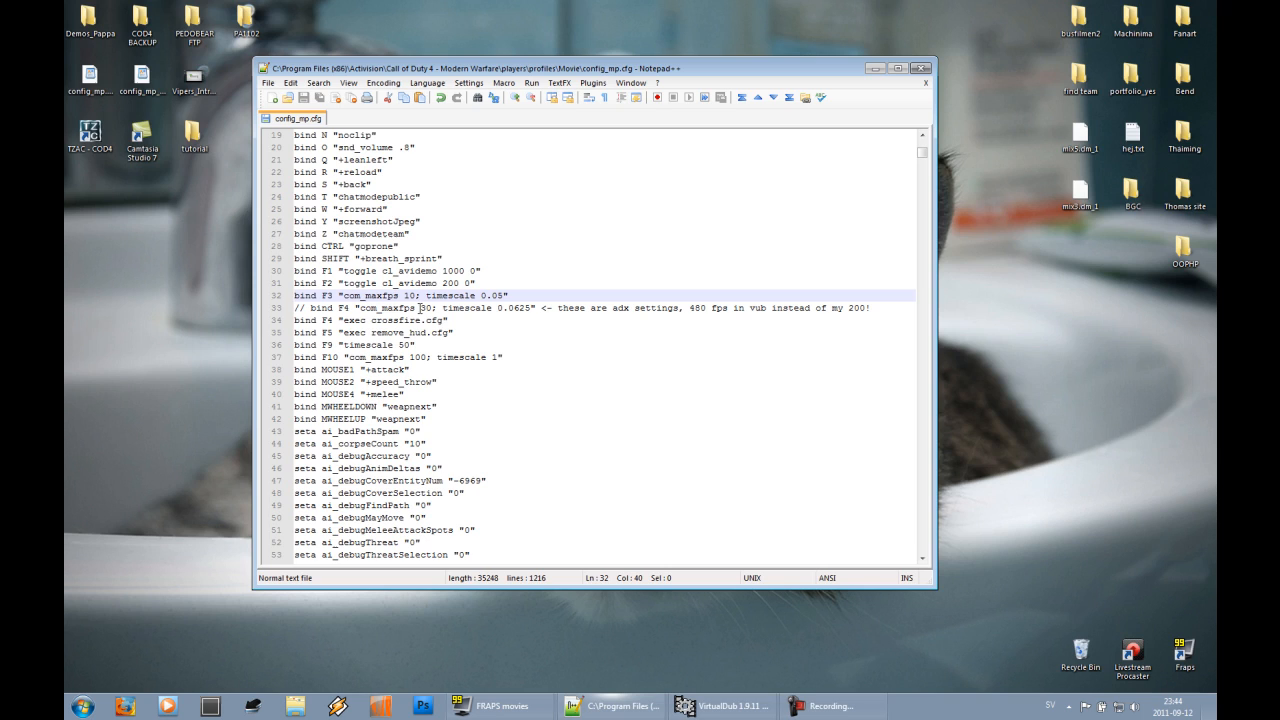
{"action": "double_click", "coordinate": [696, 308]}
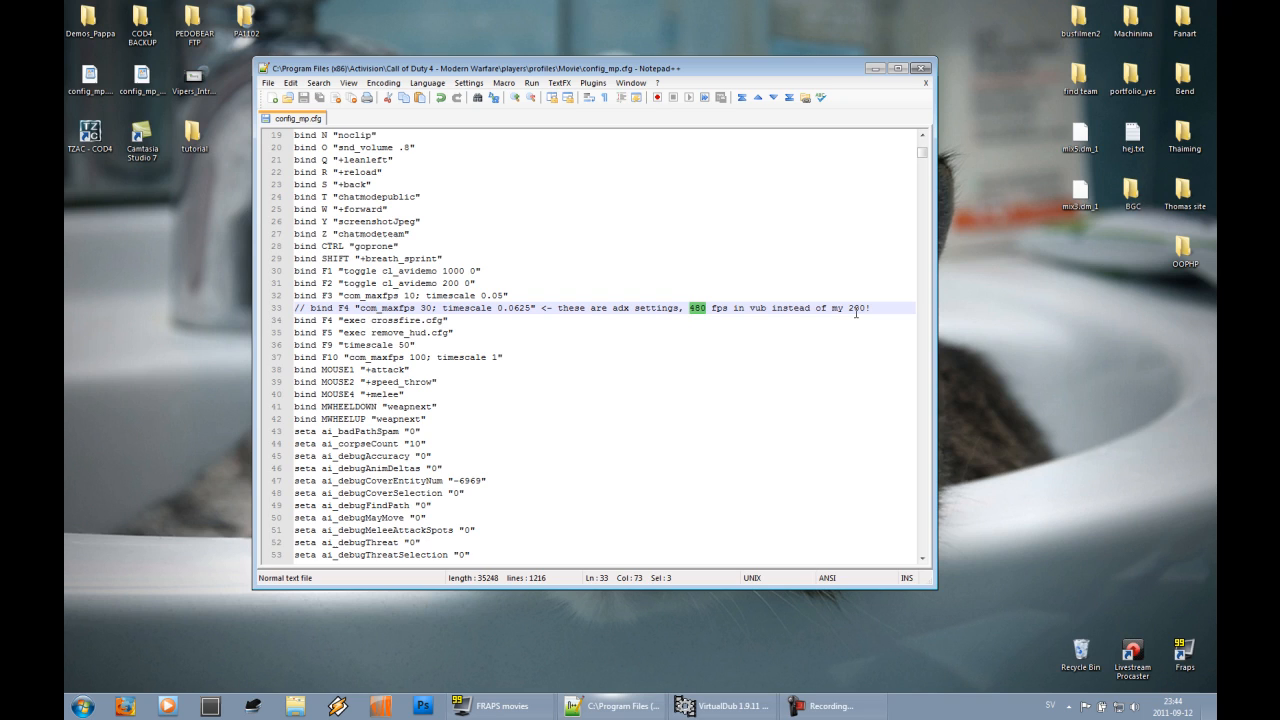
{"action": "left_click", "coordinate": [544, 308]}
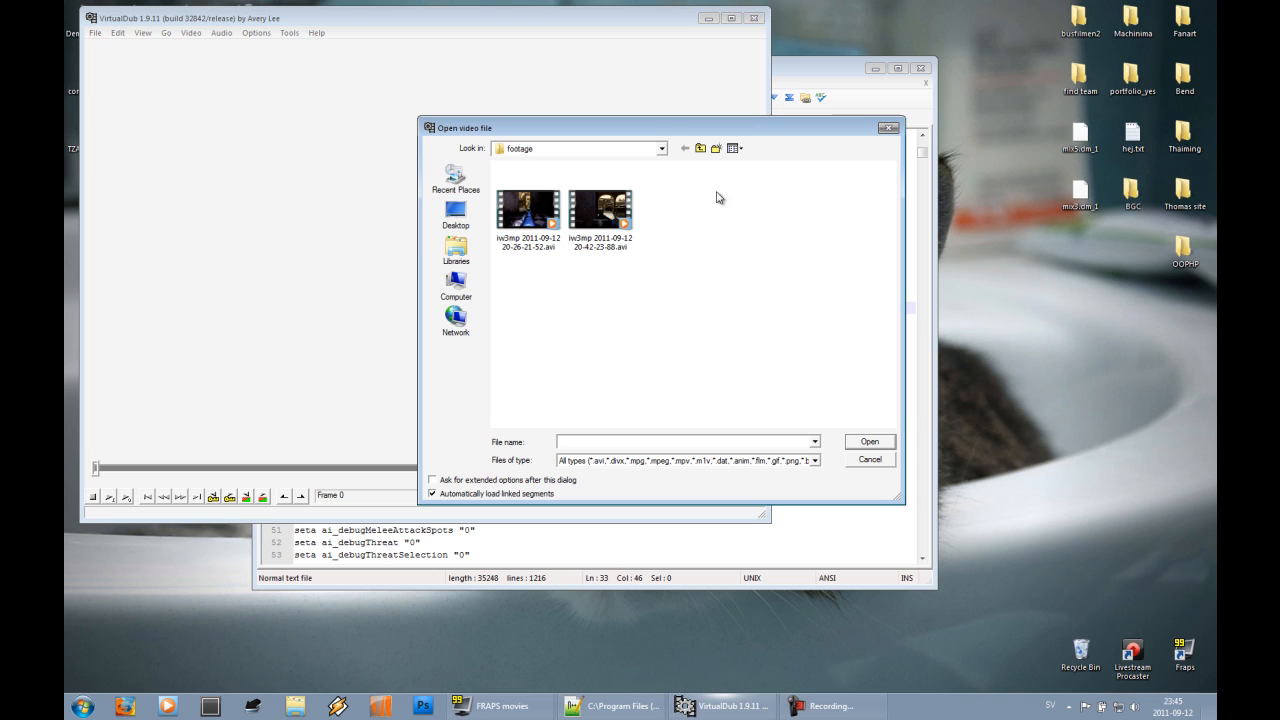
- Load the first Fraps AVI into VirtualDub and change its frame rate
{"action": "double_click", "coordinate": [528, 210]}
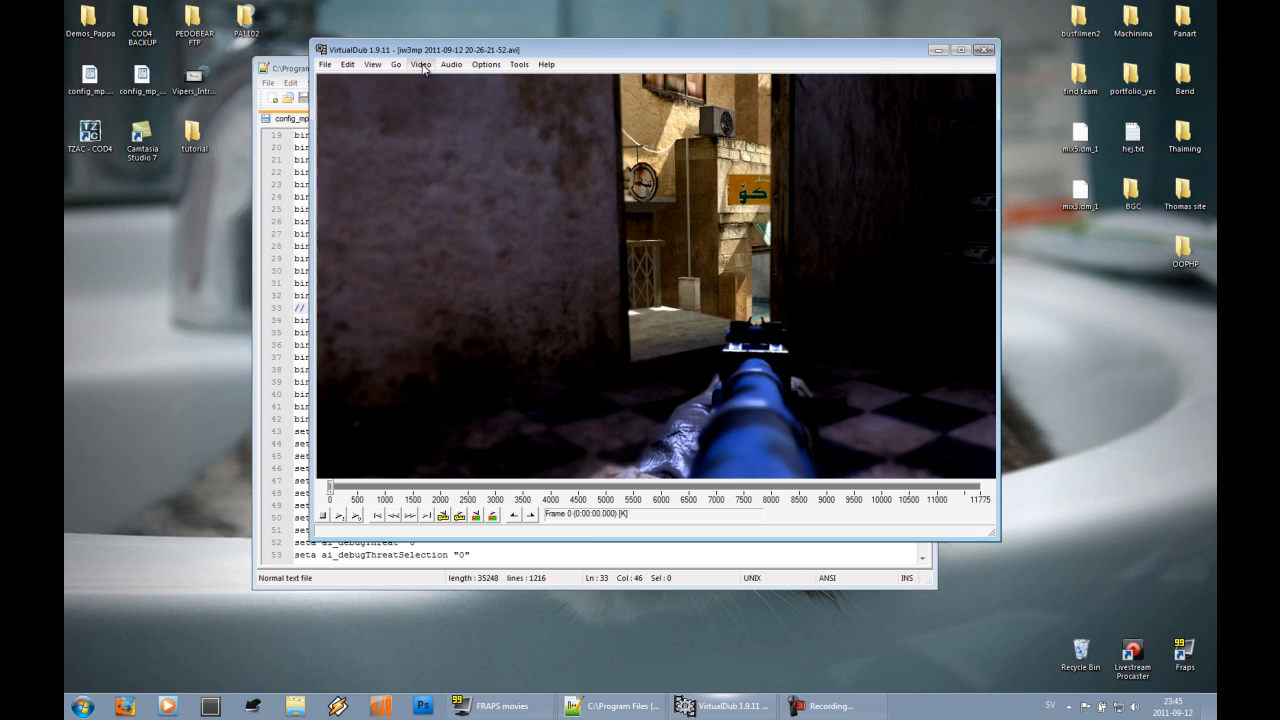
{"action": "left_click", "coordinate": [420, 64]}
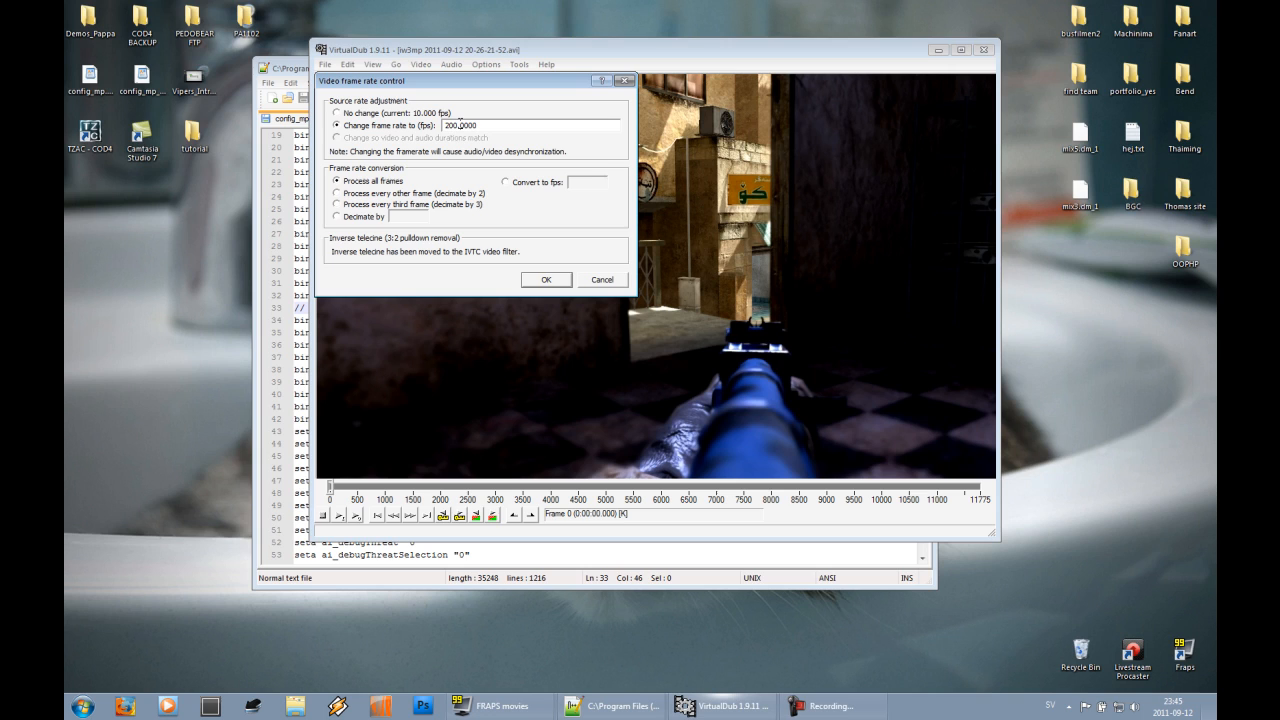
{"action": "left_click", "coordinate": [420, 64]}
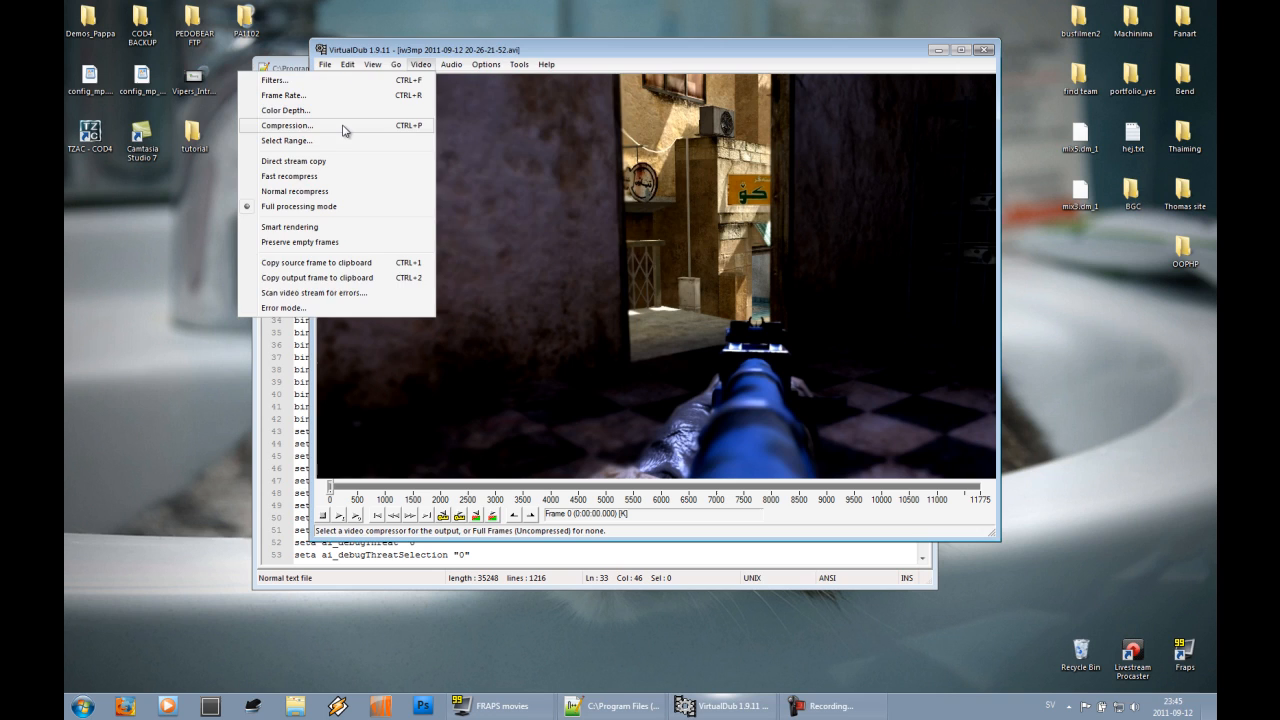
- Choose the output compression and save the retimed footage as an old-format AVI
{"action": "left_click", "coordinate": [288, 124]}
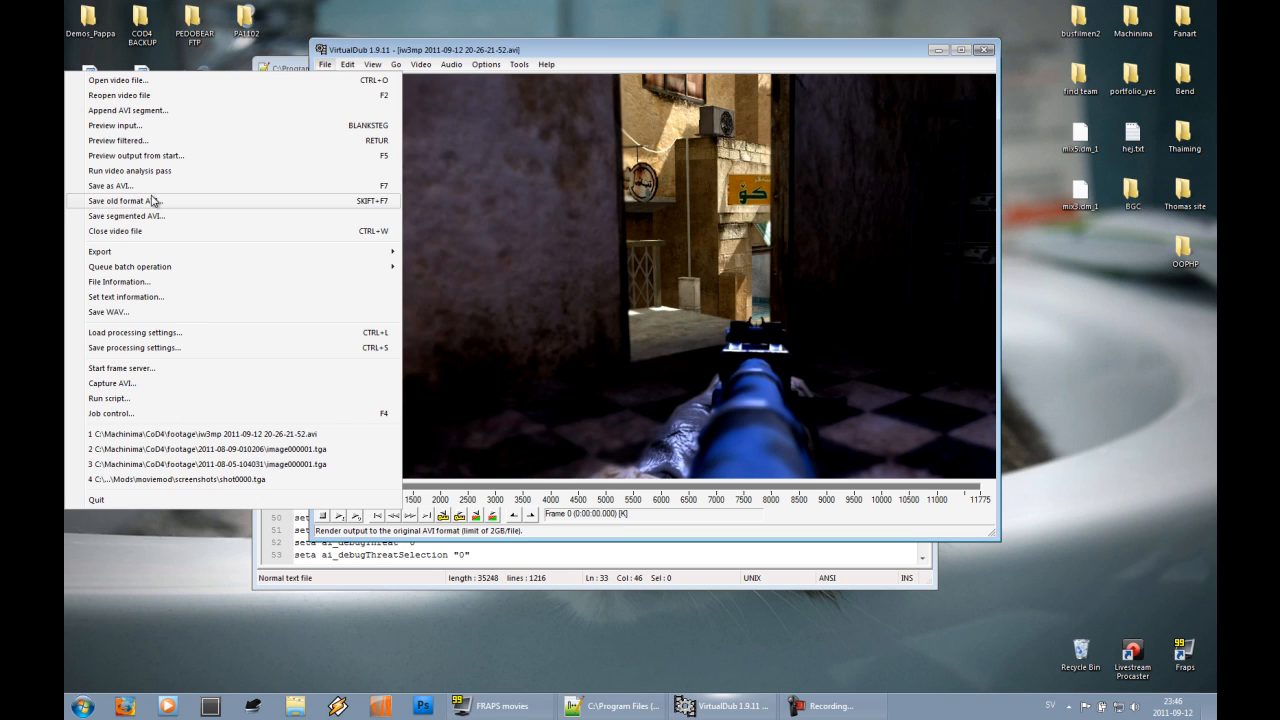
{"action": "left_click", "coordinate": [110, 184]}
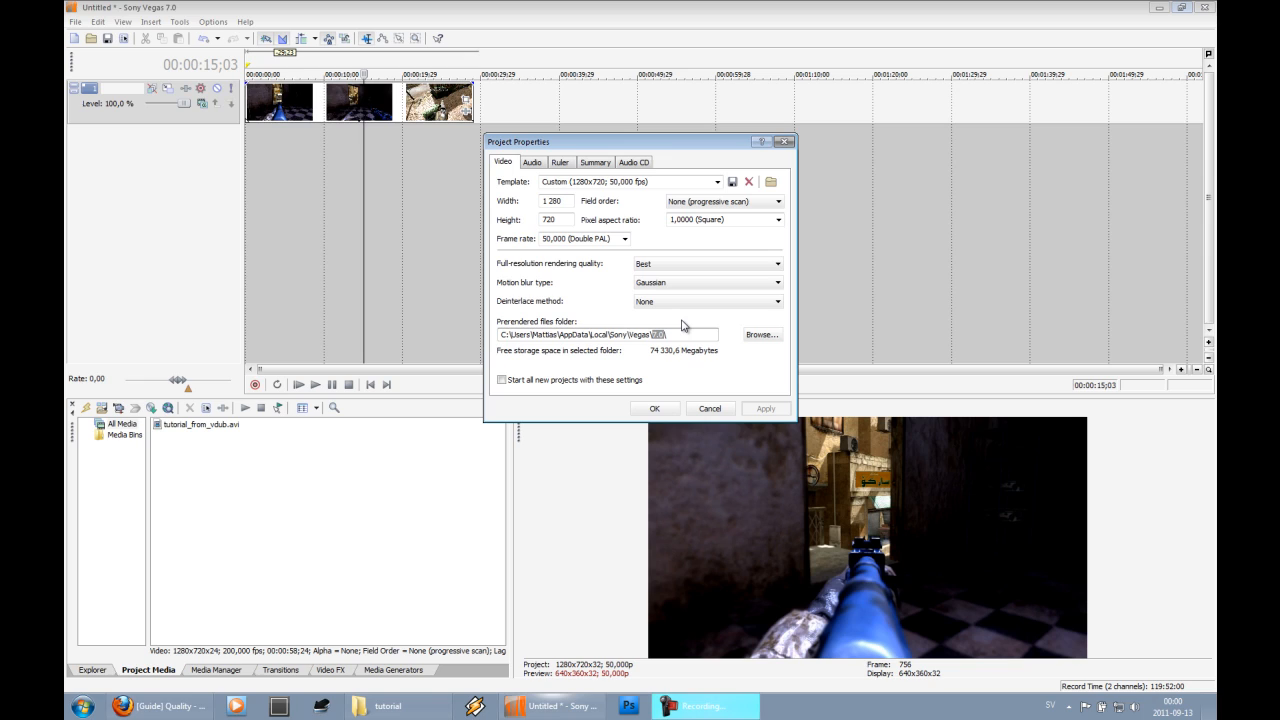
{"action": "mouse_move", "coordinate": [648, 412]}
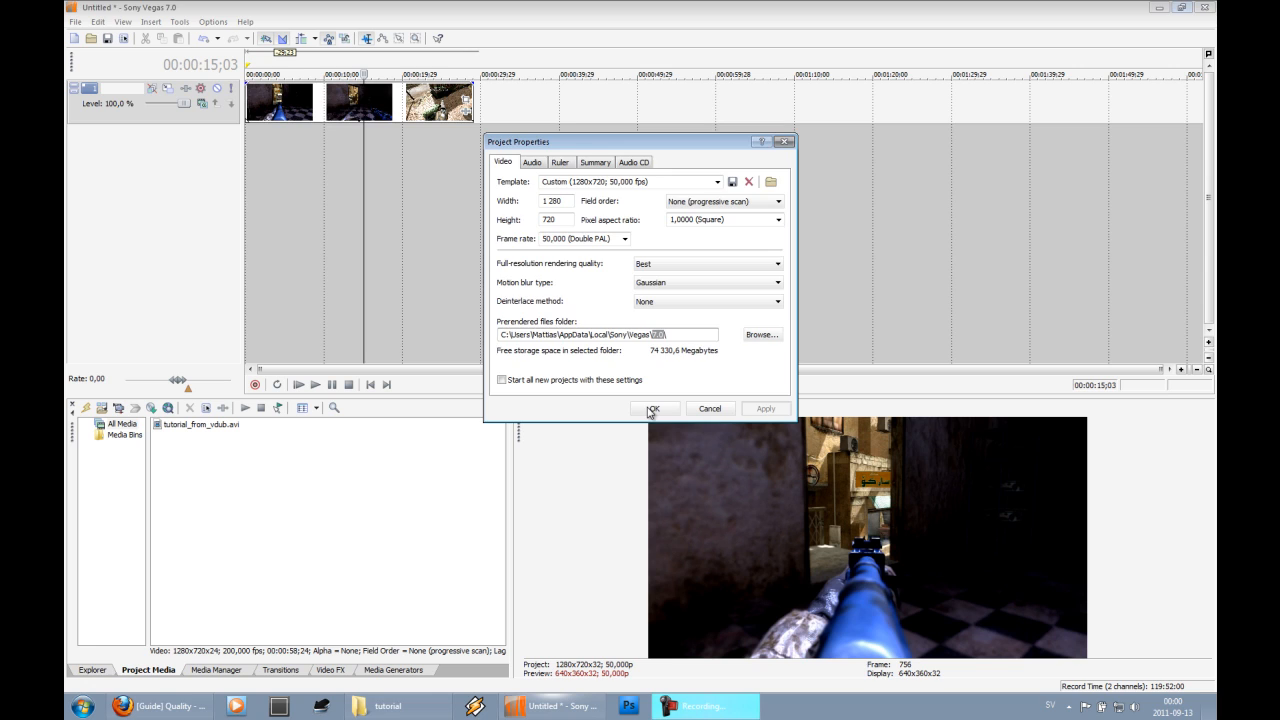
- Confirm the project properties at 1280x720, 50 fps, Best rendering quality
{"action": "left_click", "coordinate": [652, 408]}
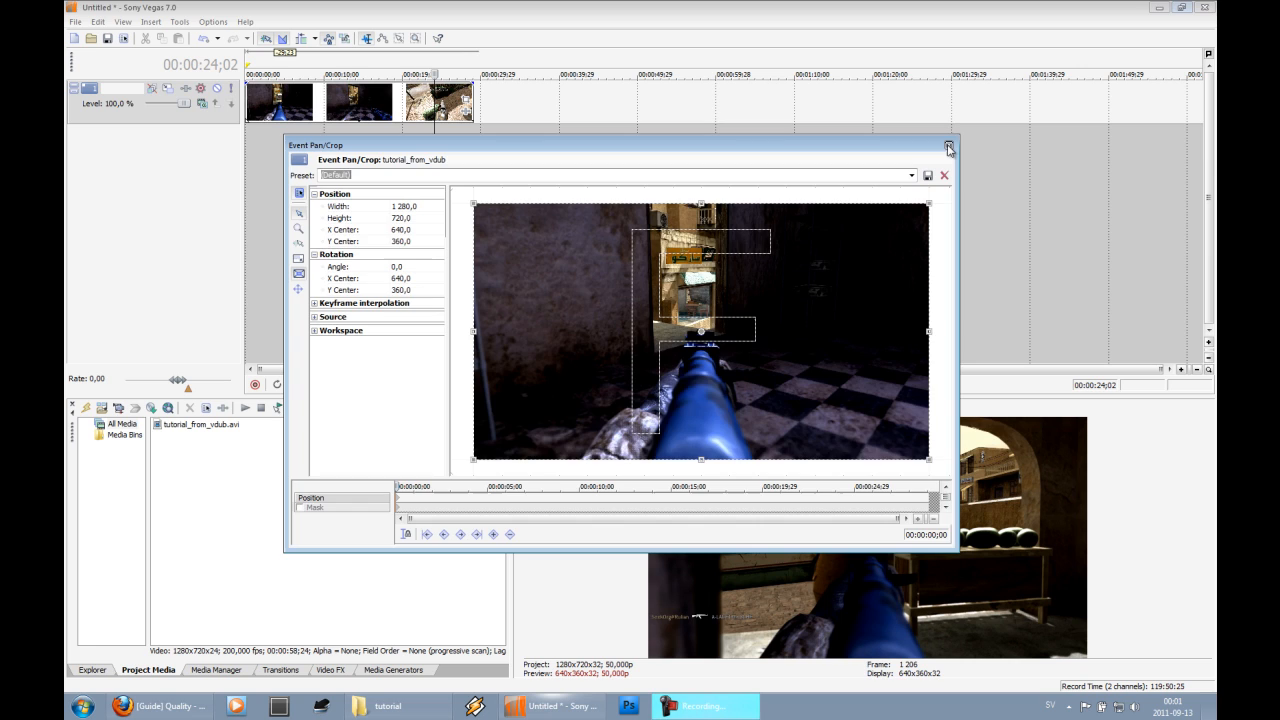
- Close the Event Pan/Crop editor after checking it covers 1280x720
{"action": "left_click", "coordinate": [948, 148]}
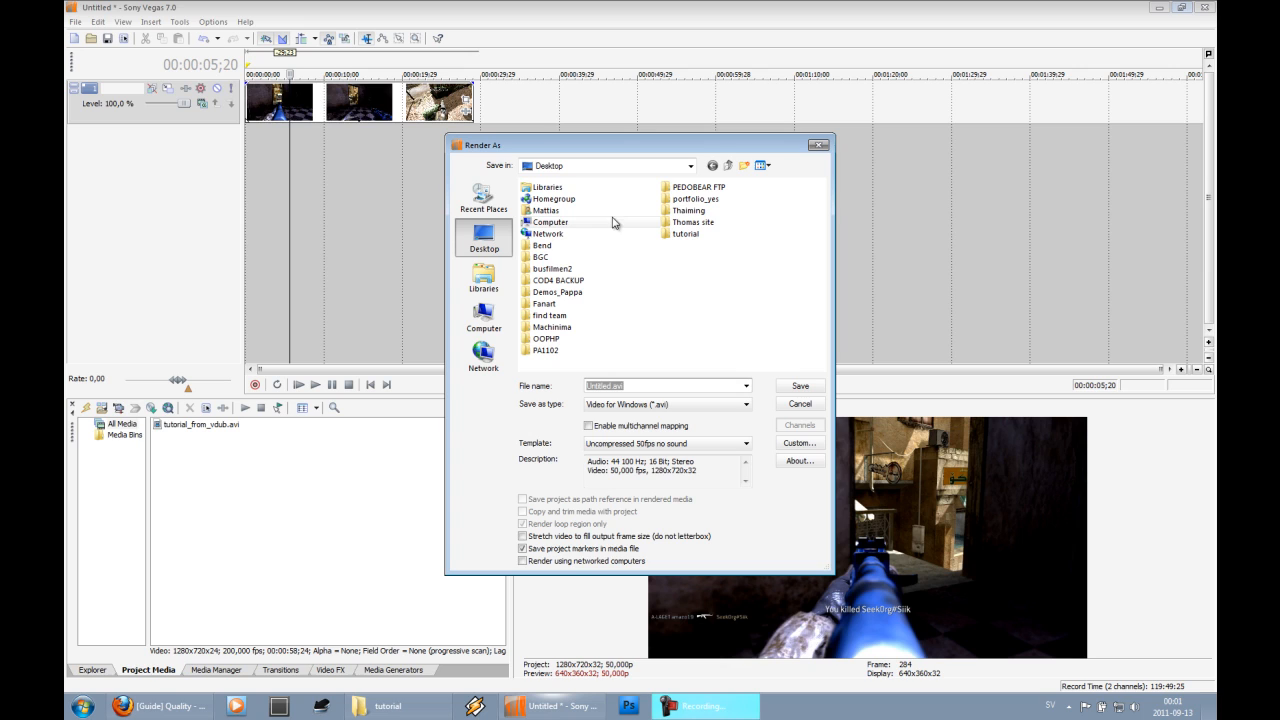
- Choose Video for Windows AVI with the Uncompressed 50fps no-sound template and go to Custom
{"action": "left_click", "coordinate": [744, 404]}
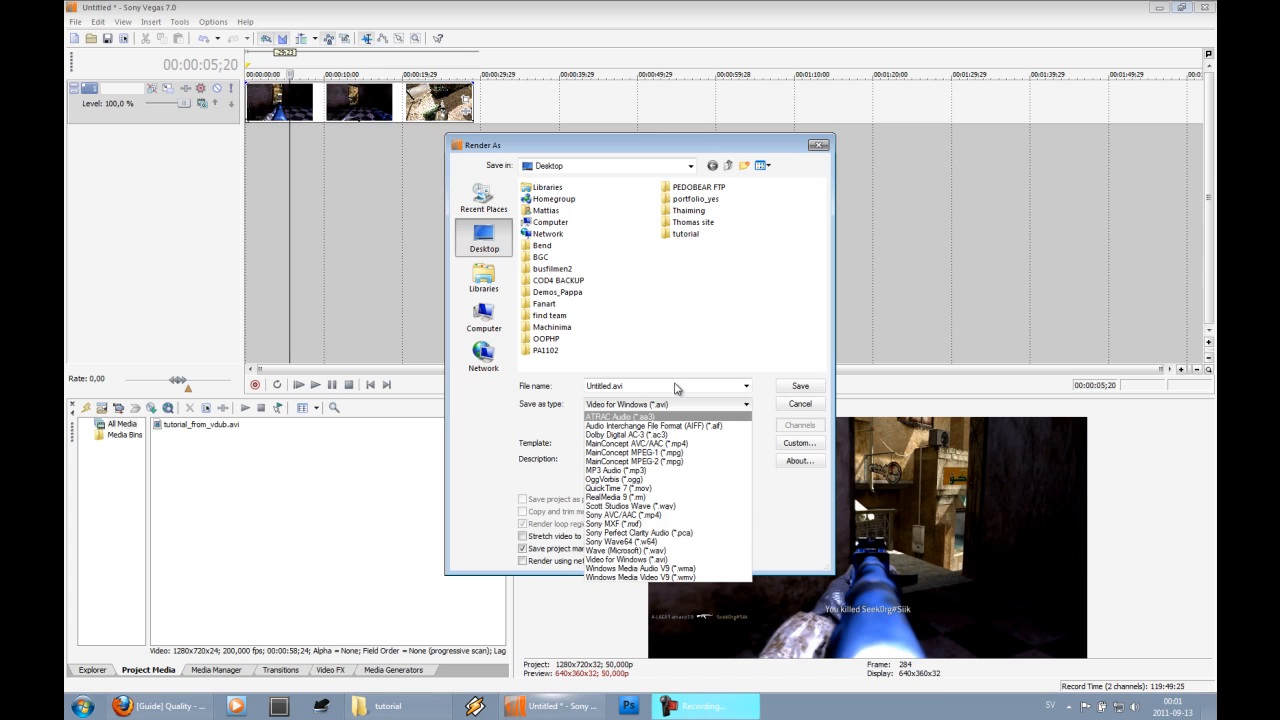
{"action": "left_click", "coordinate": [628, 560]}
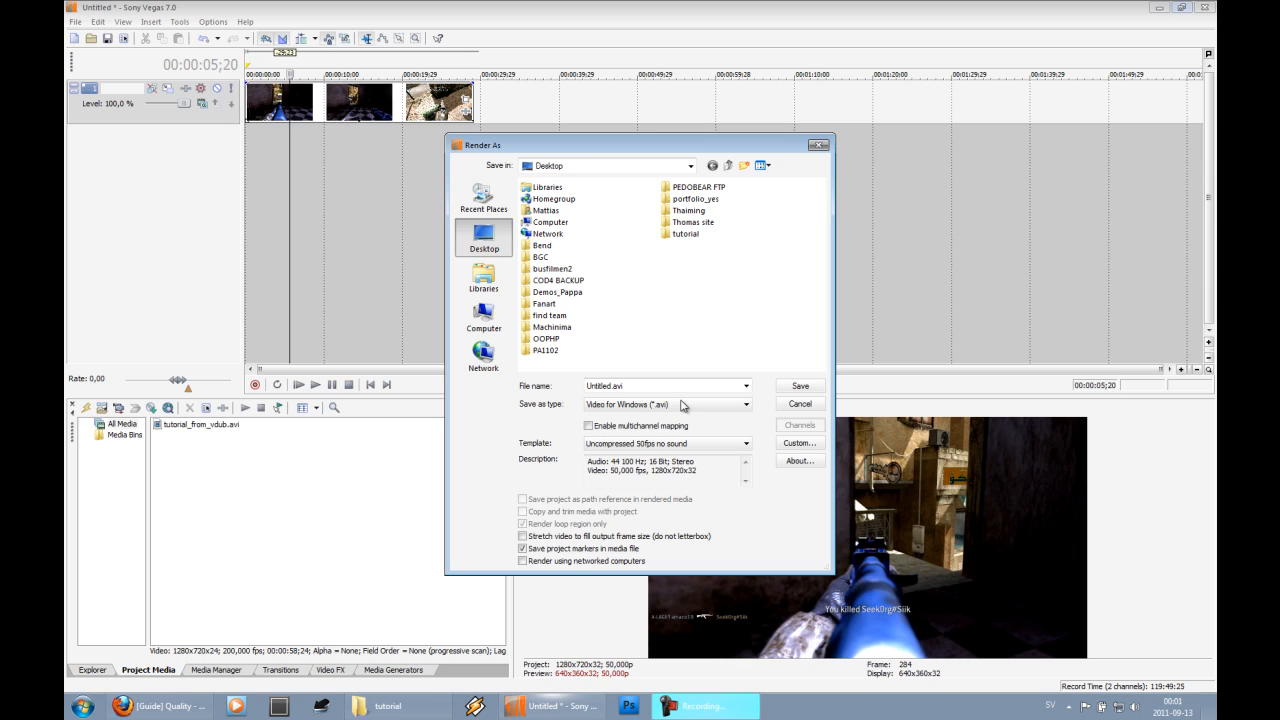
{"action": "left_click", "coordinate": [800, 444]}
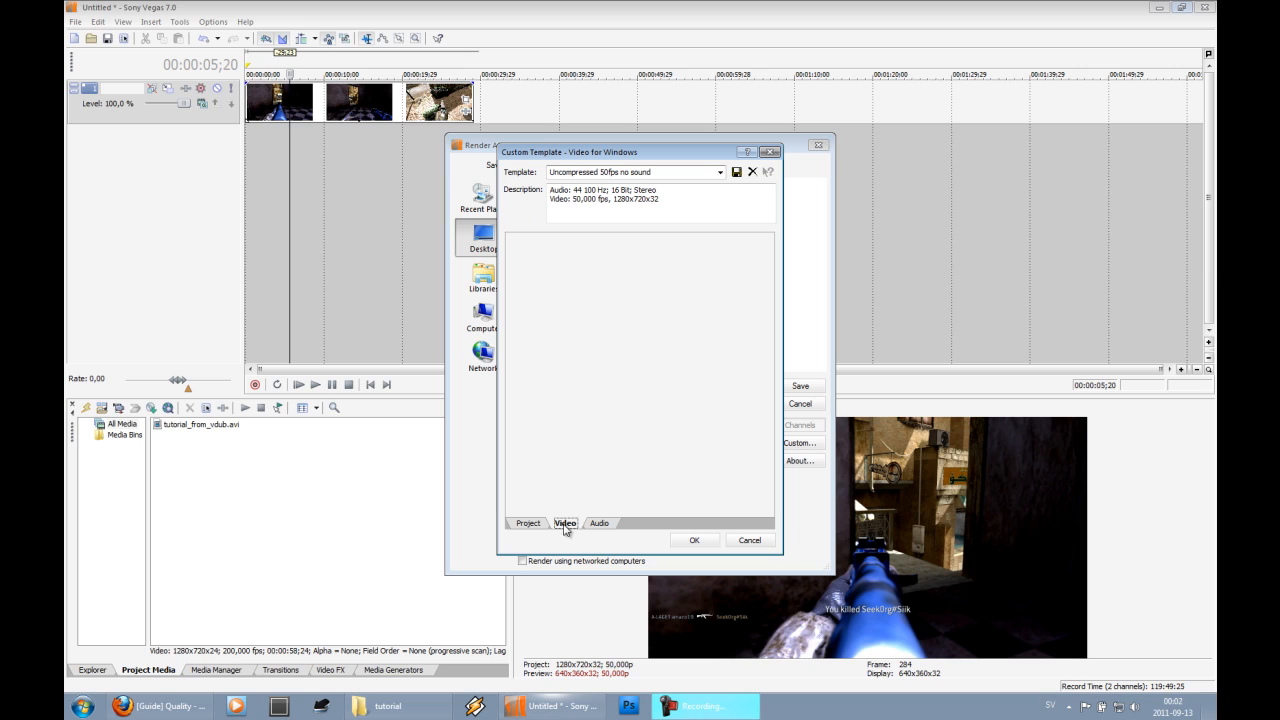
- Review the template's Video and Audio tabs (uncompressed 50 fps, no audio) and close it
{"action": "left_click", "coordinate": [564, 524]}
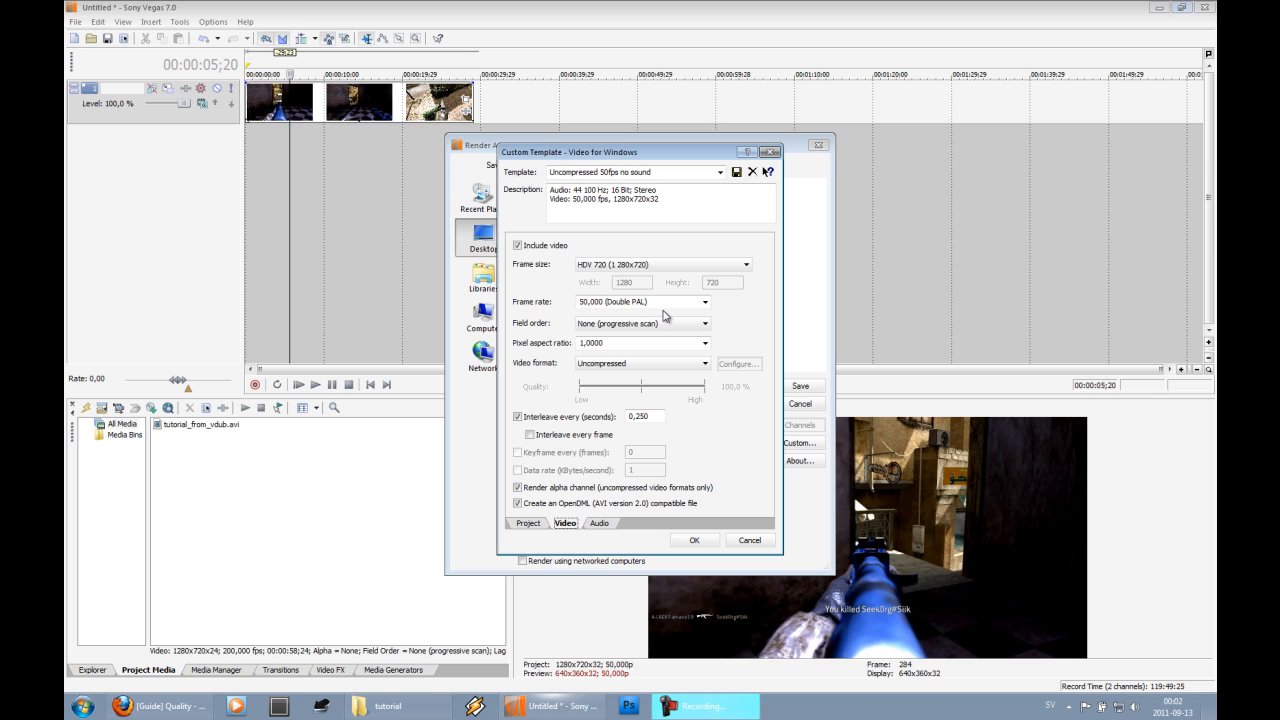
{"action": "left_click", "coordinate": [600, 524]}
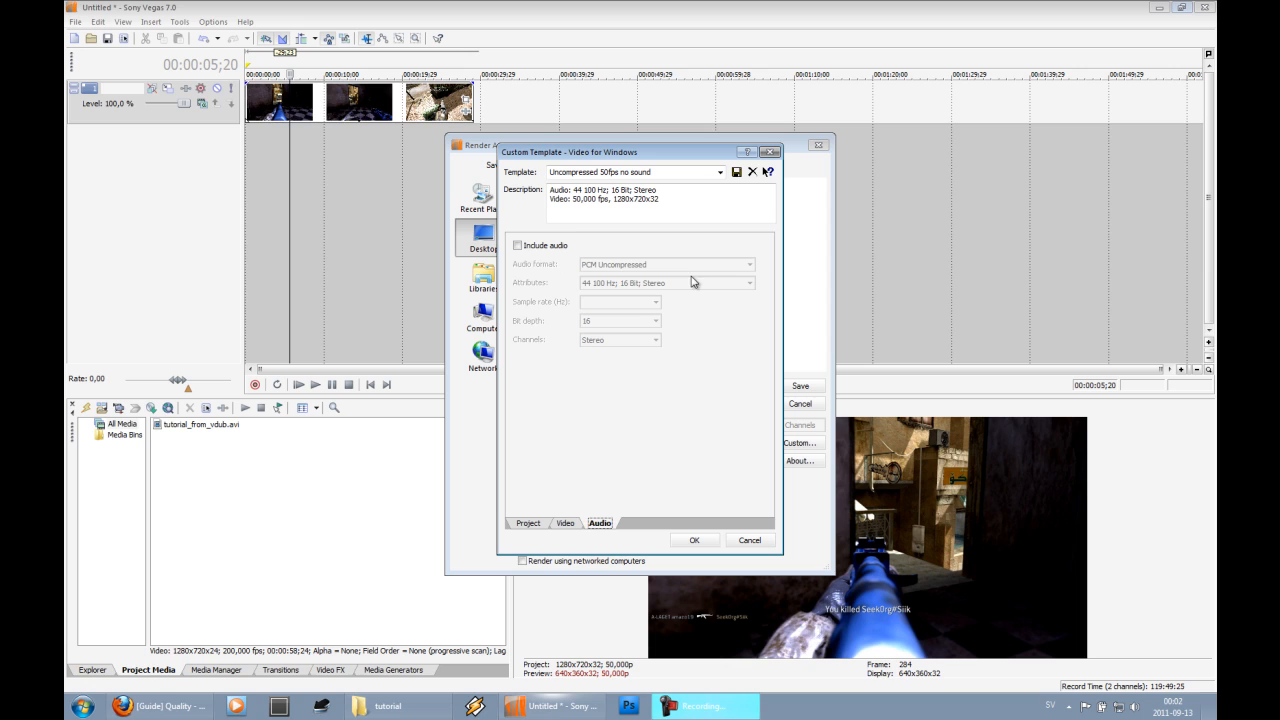
{"action": "left_click", "coordinate": [748, 540]}
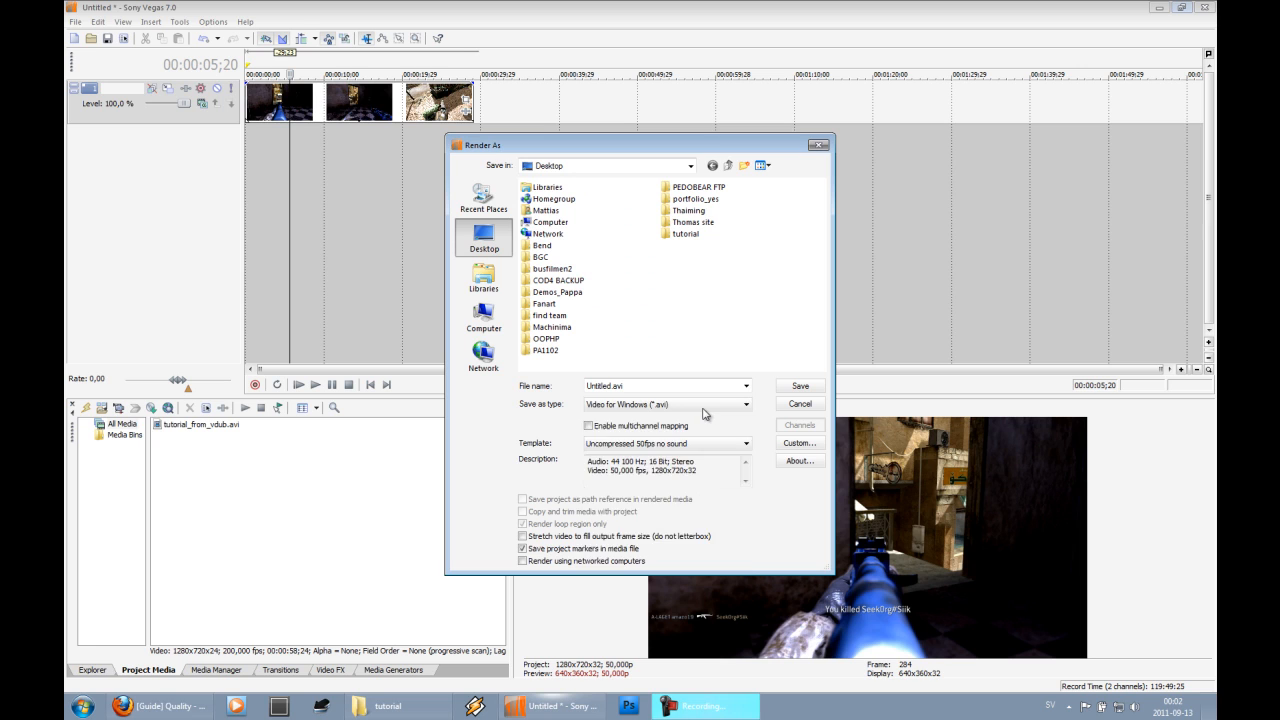
{"action": "left_click", "coordinate": [156, 706]}
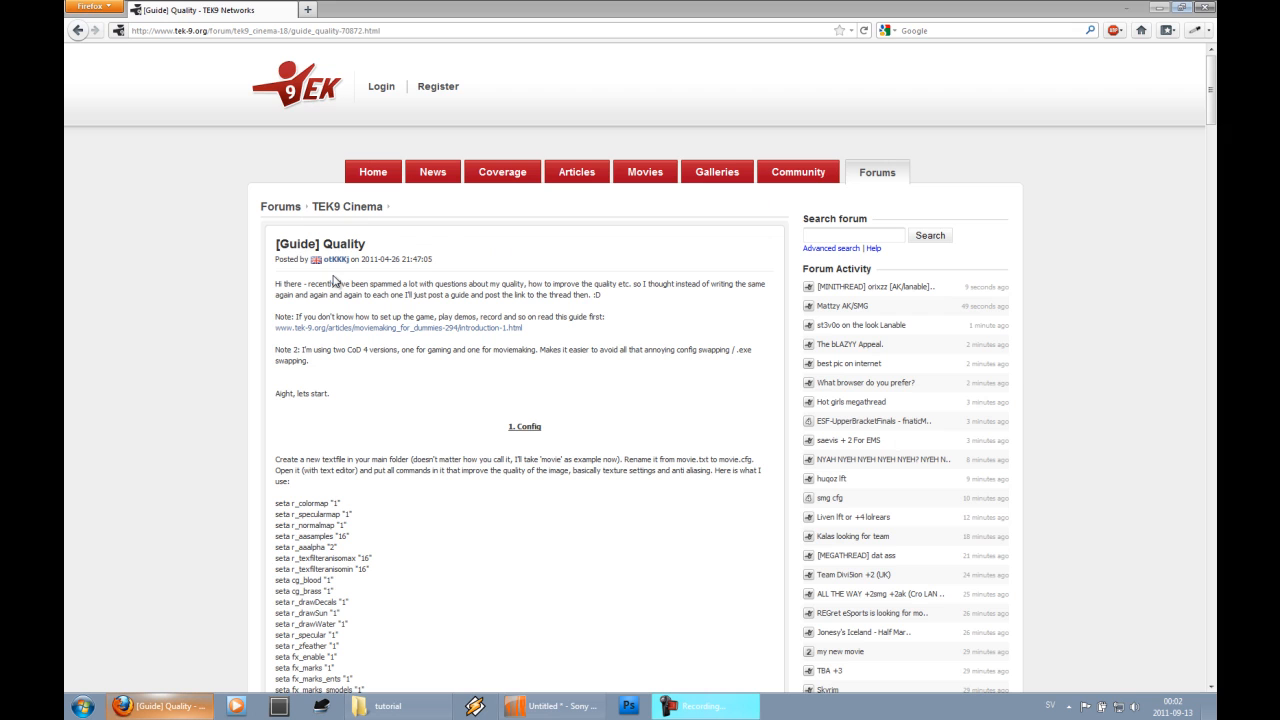
- Scroll through the TEK9 guide's config section, then return to the Sony Vegas render dialog
{"action": "scroll", "scroll_direction": "down", "scroll_amount": 3}
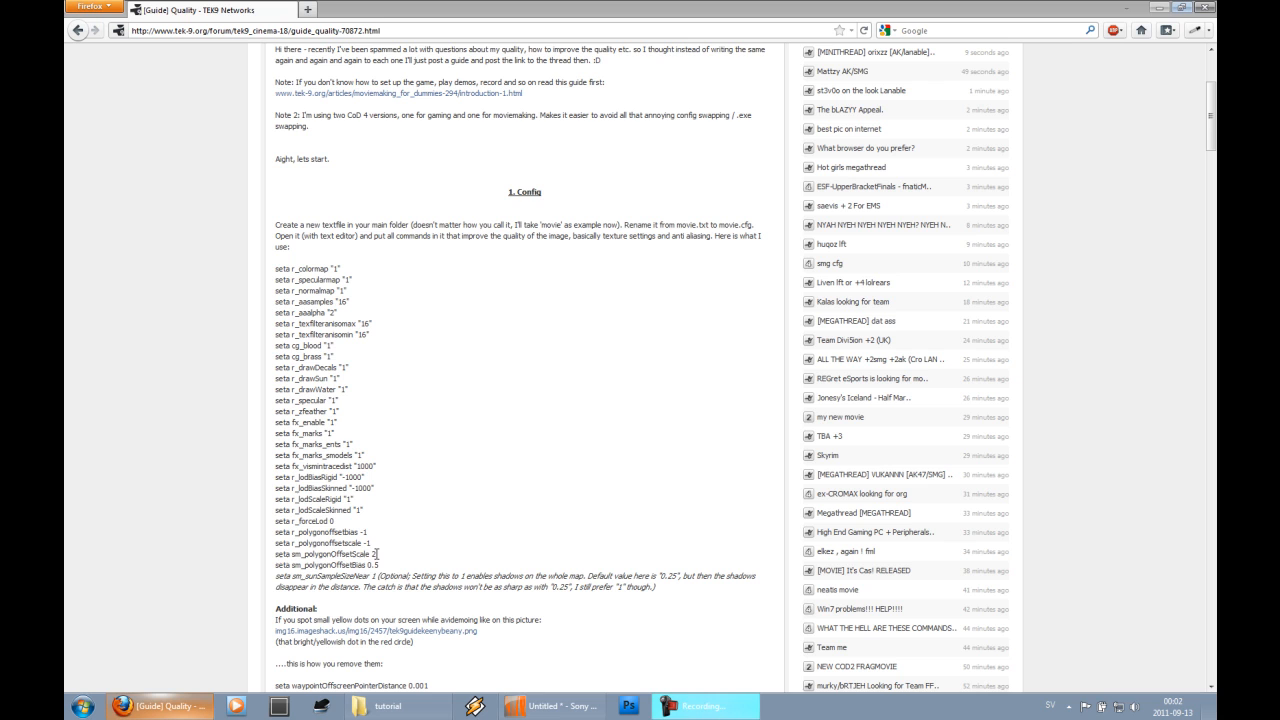
{"action": "left_click", "coordinate": [552, 706]}
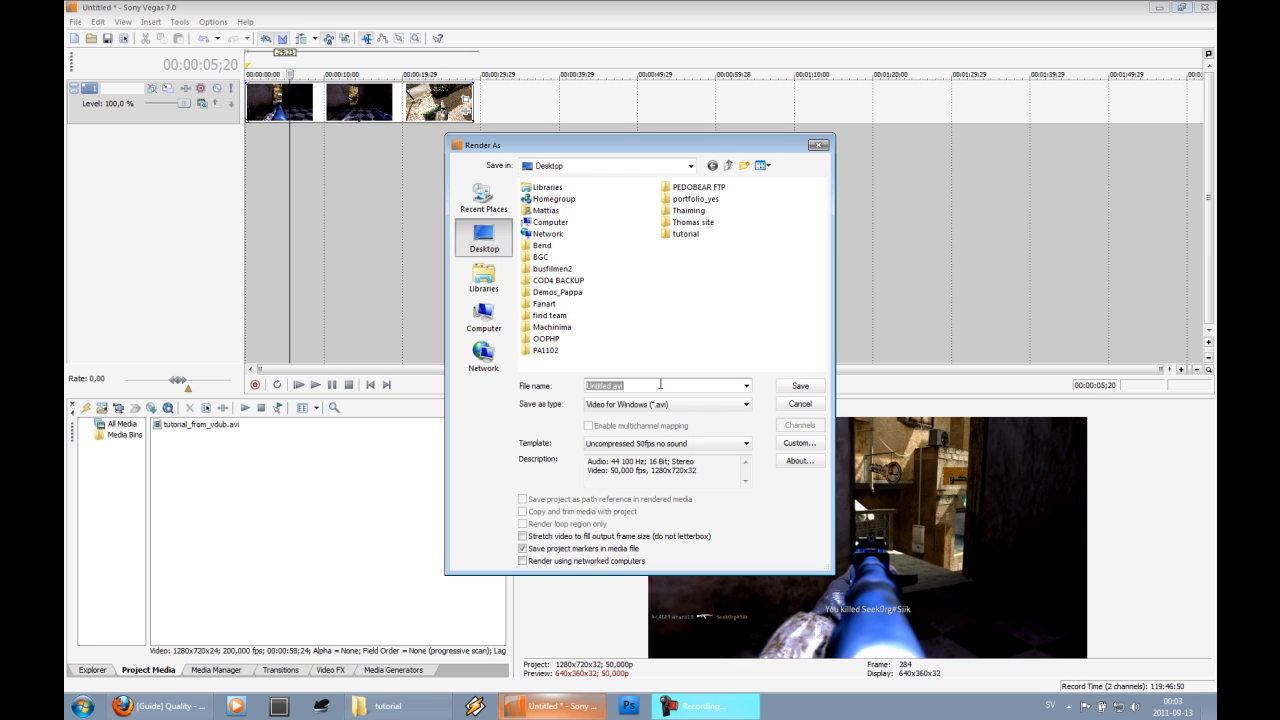
- Name the render output file in the Render As dialog for the tutorial folder
{"action": "left_click", "coordinate": [800, 384]}
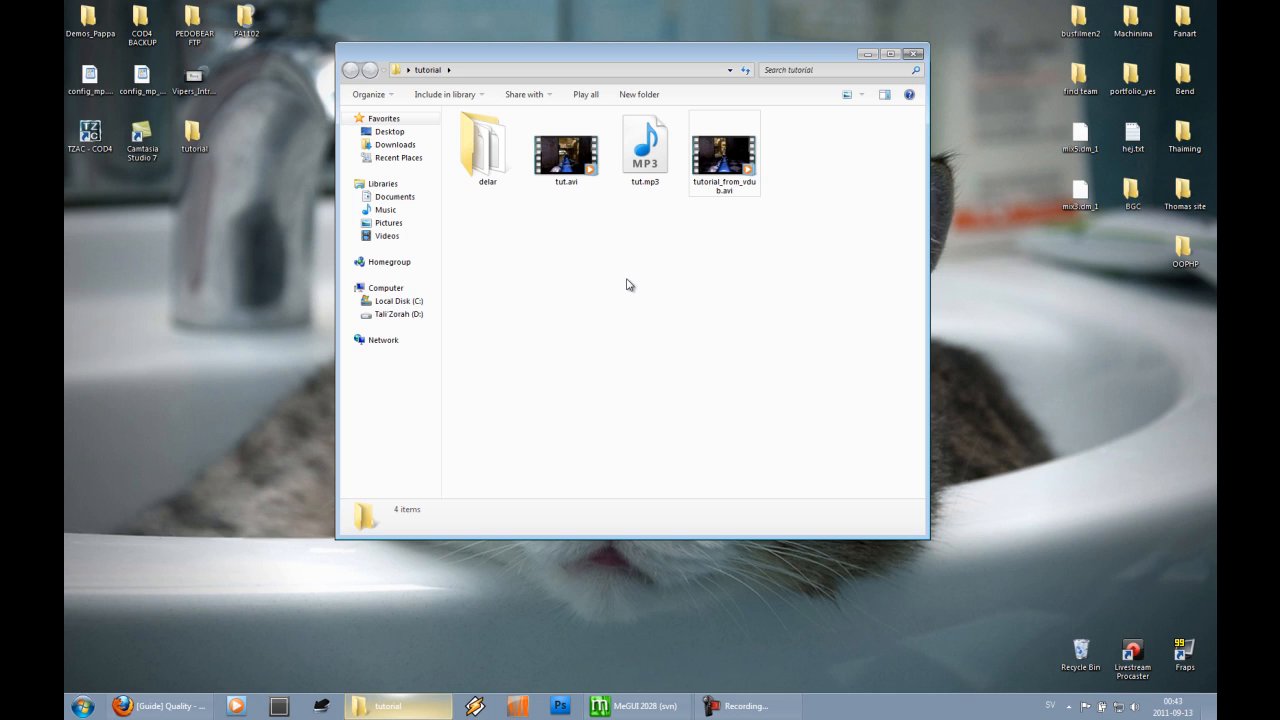
{"action": "mouse_move", "coordinate": [664, 234]}
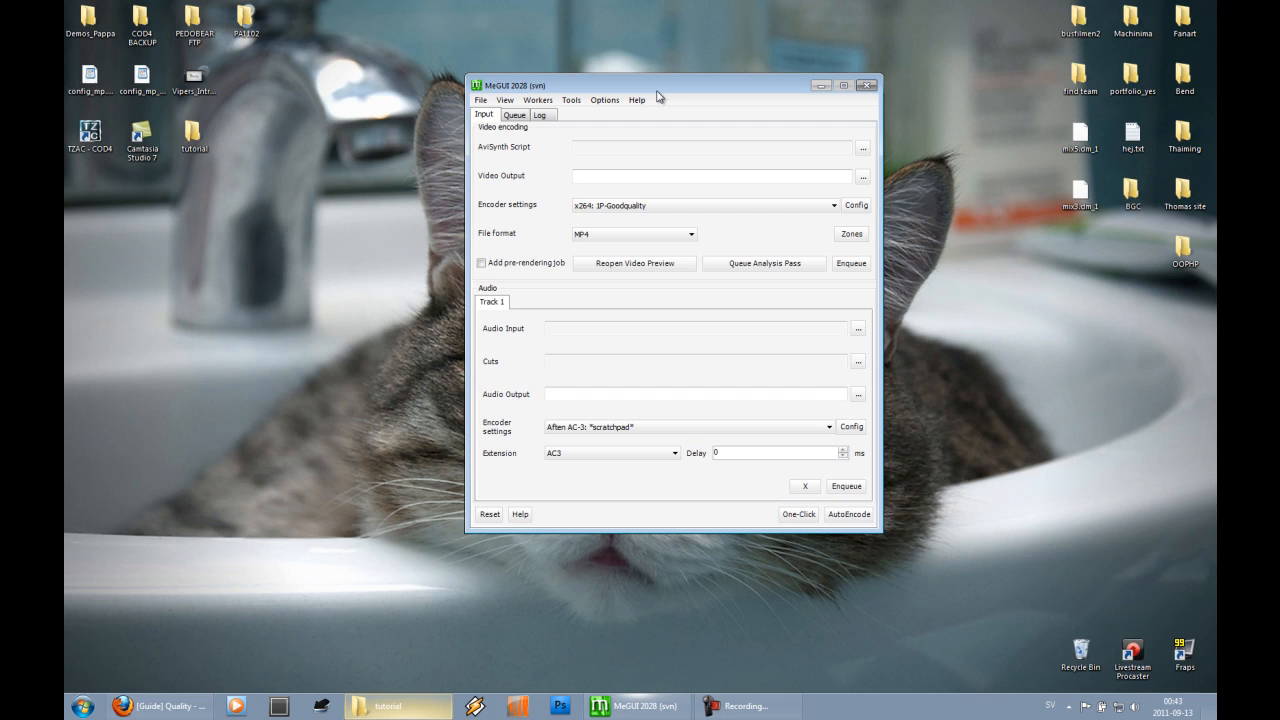
{"action": "mouse_move", "coordinate": [512, 156]}
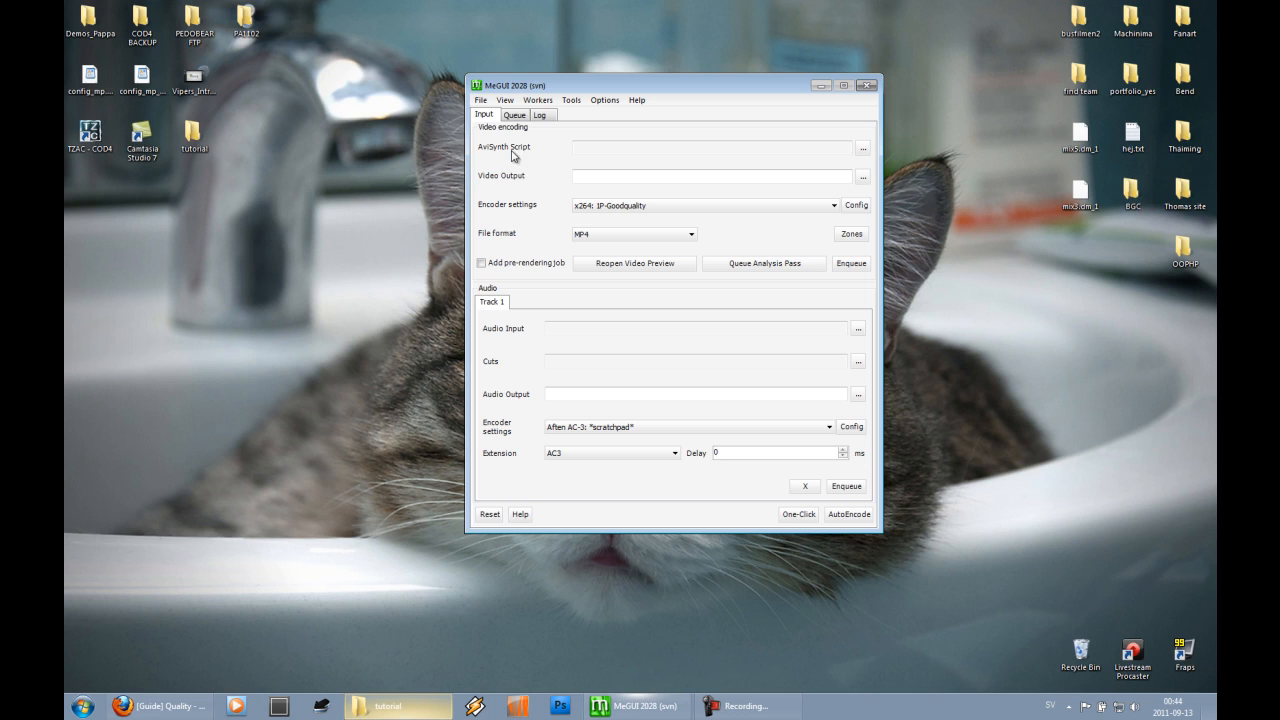
- Create tut.avs from tut.avi in the script creator and load it with tut.mp4 as x264 MP4 output
{"action": "left_click", "coordinate": [862, 148]}
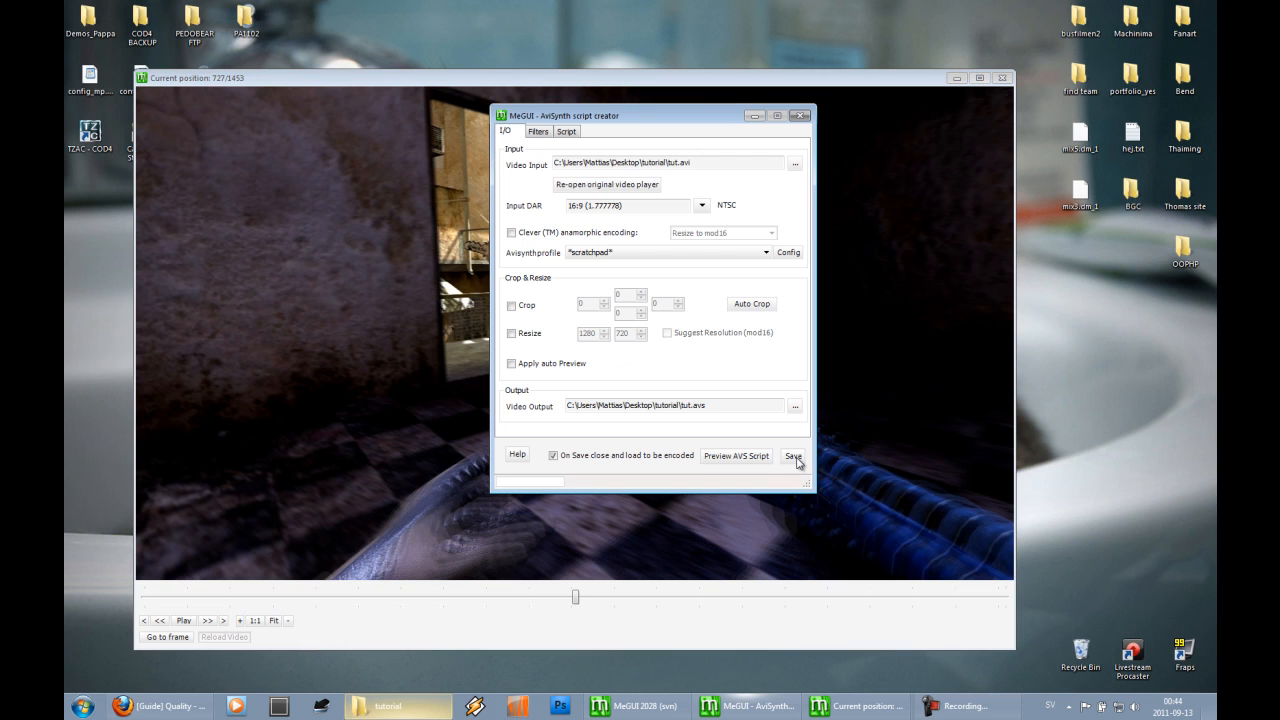
{"action": "left_click", "coordinate": [792, 456]}
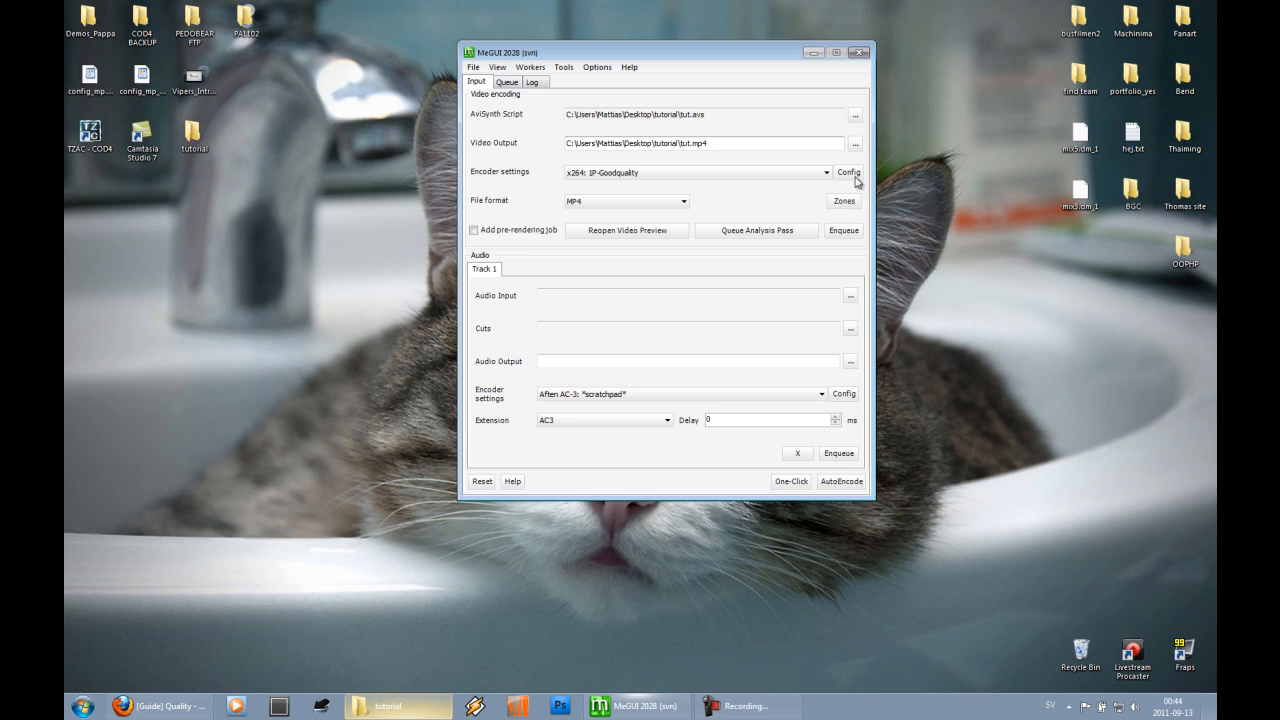
{"action": "left_click", "coordinate": [848, 172]}
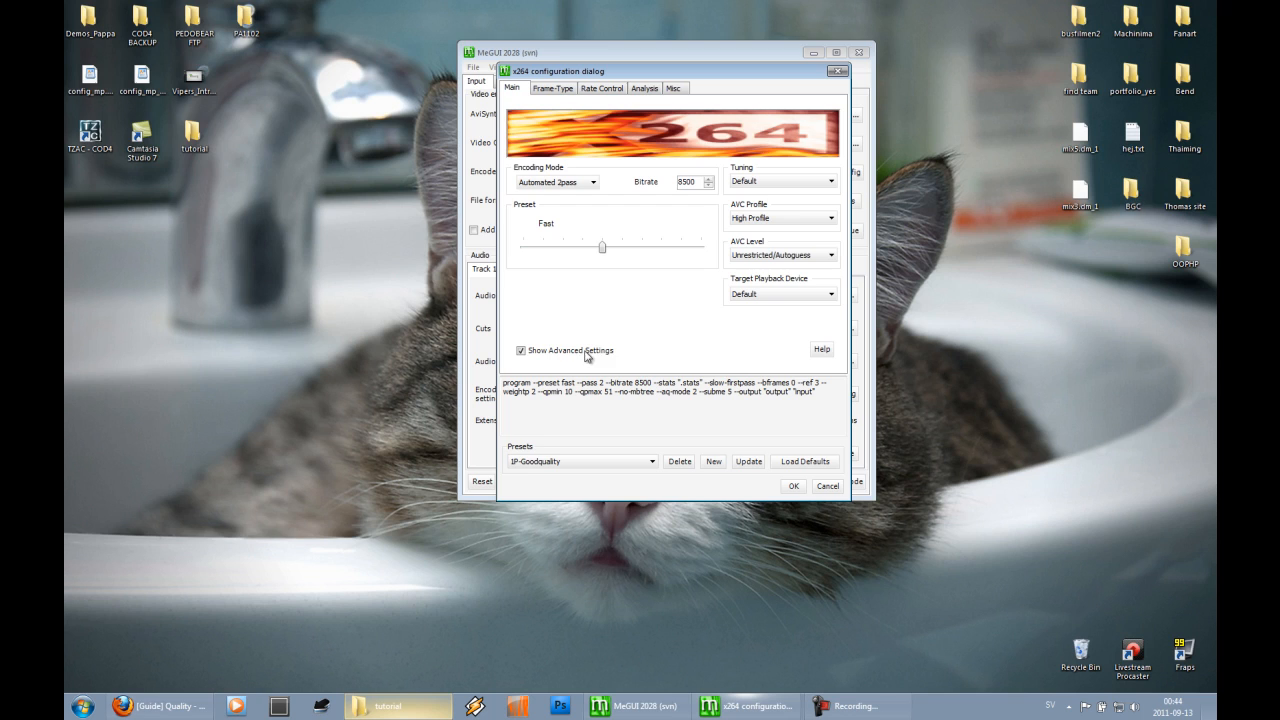
{"action": "left_click", "coordinate": [552, 88]}
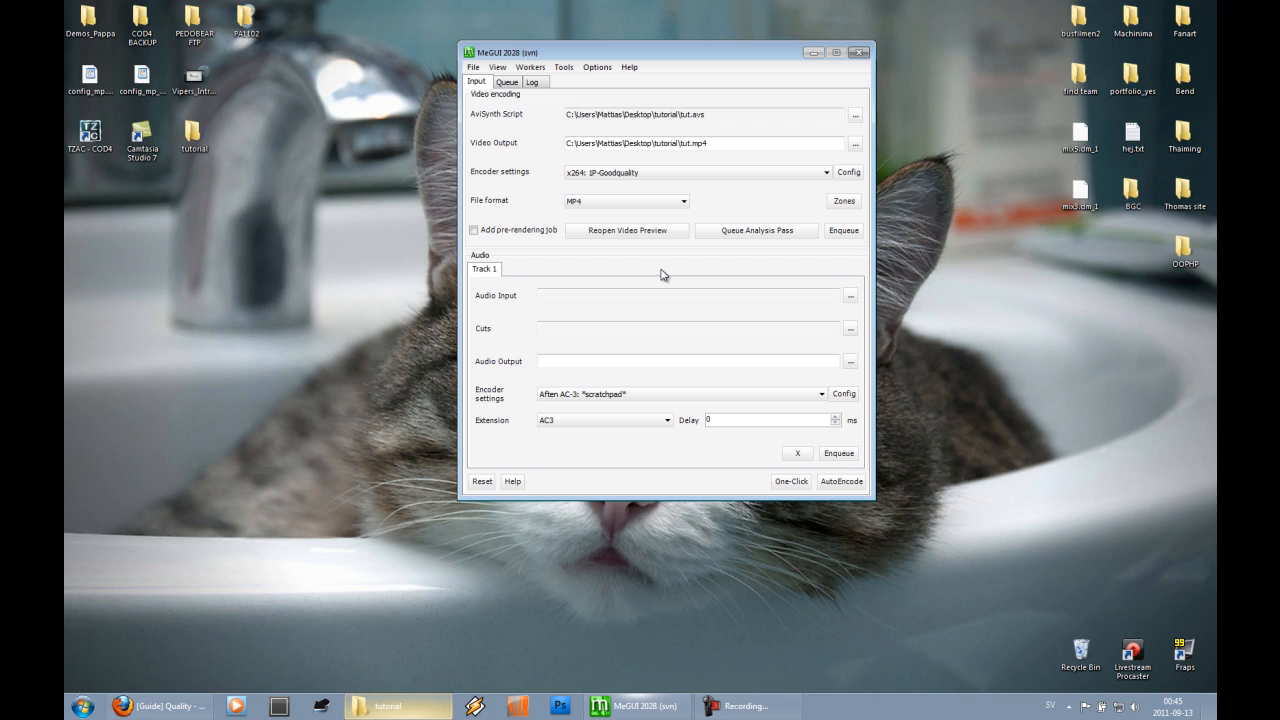
{"action": "mouse_move", "coordinate": [724, 208]}
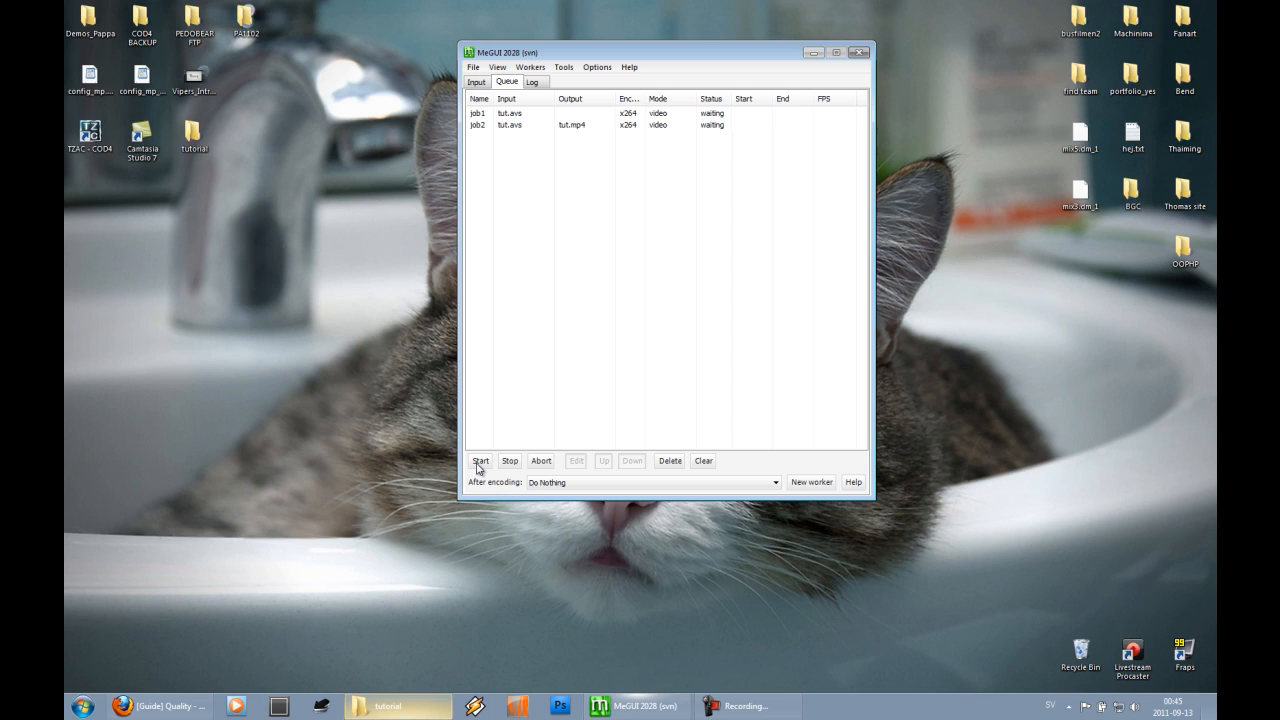
- Run the queue so both x264 passes for tut.avs to tut.mp4 finish as done
{"action": "left_click", "coordinate": [480, 460]}
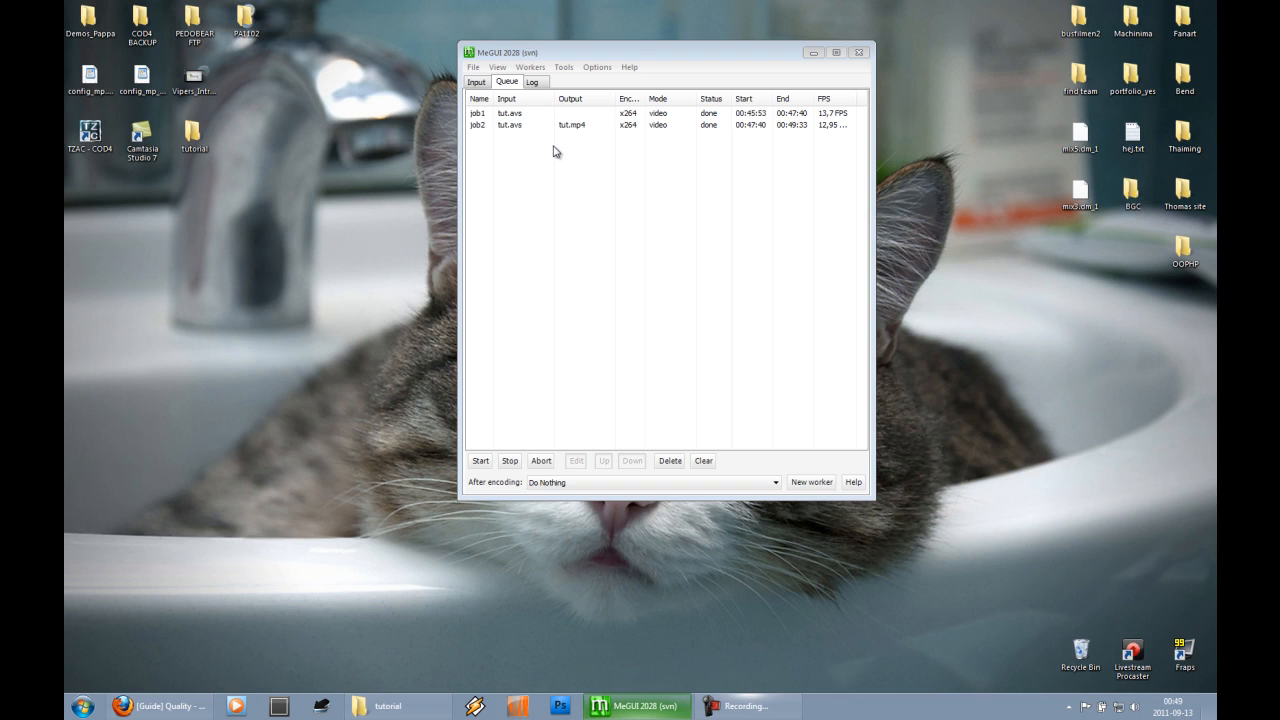
{"action": "left_click", "coordinate": [476, 80]}
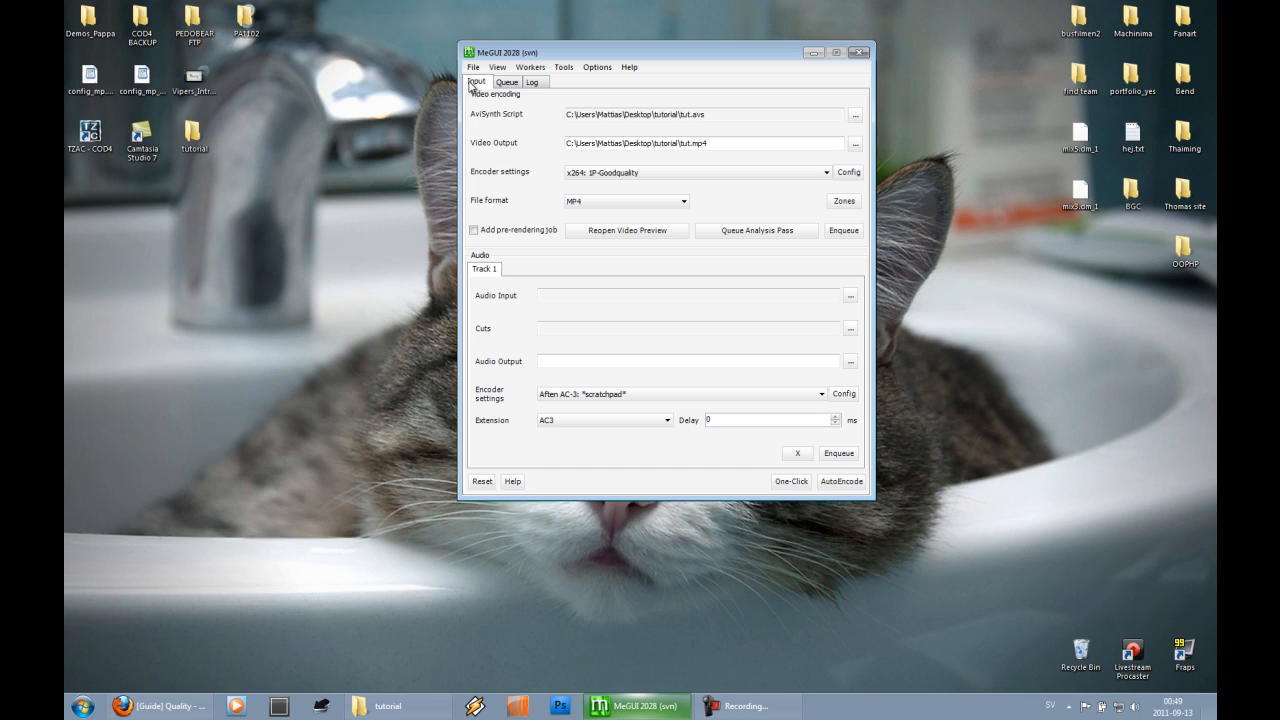
- Bring up the MP4 Muxer from the Tools menu
{"action": "left_click", "coordinate": [700, 144]}
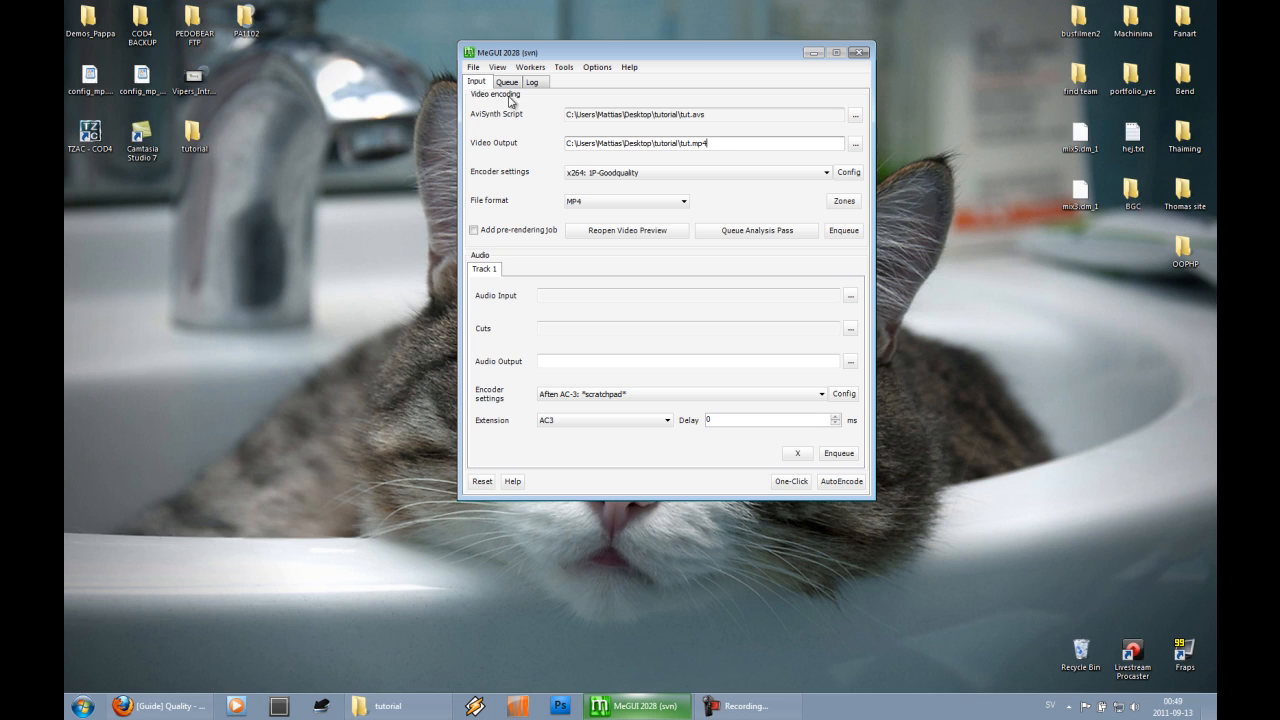
{"action": "left_click", "coordinate": [564, 68]}
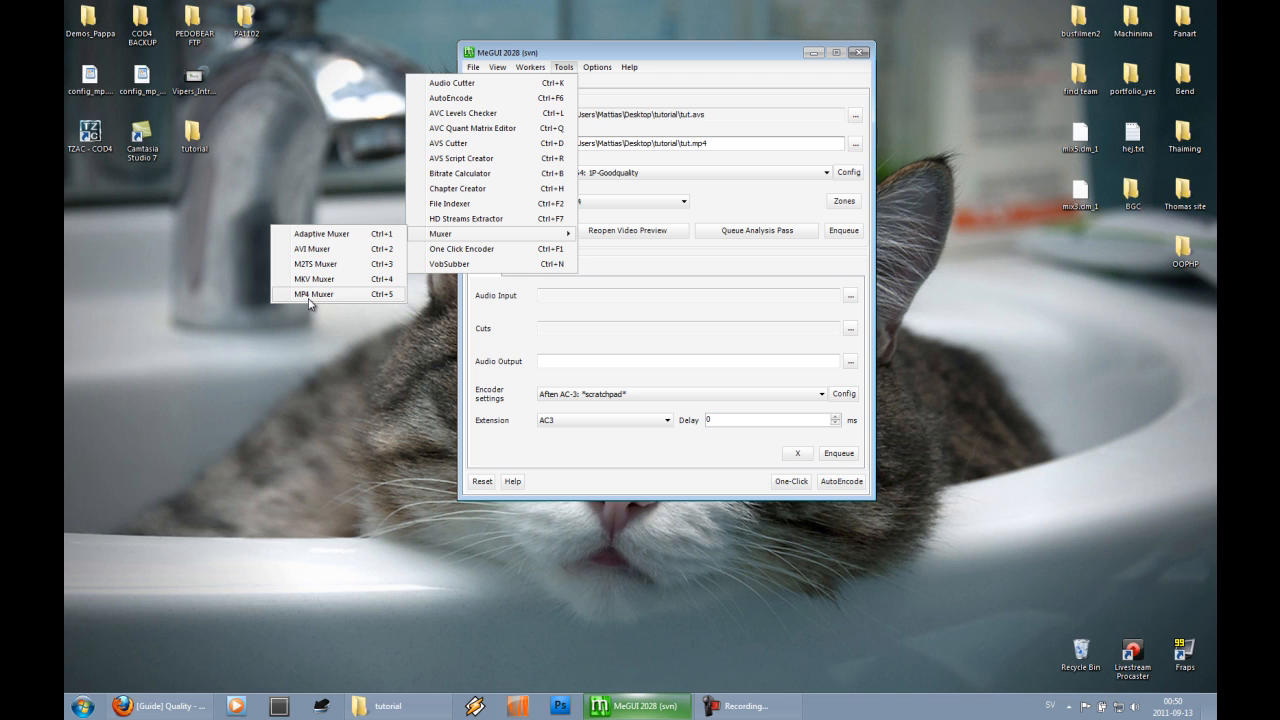
{"action": "left_click", "coordinate": [314, 294]}
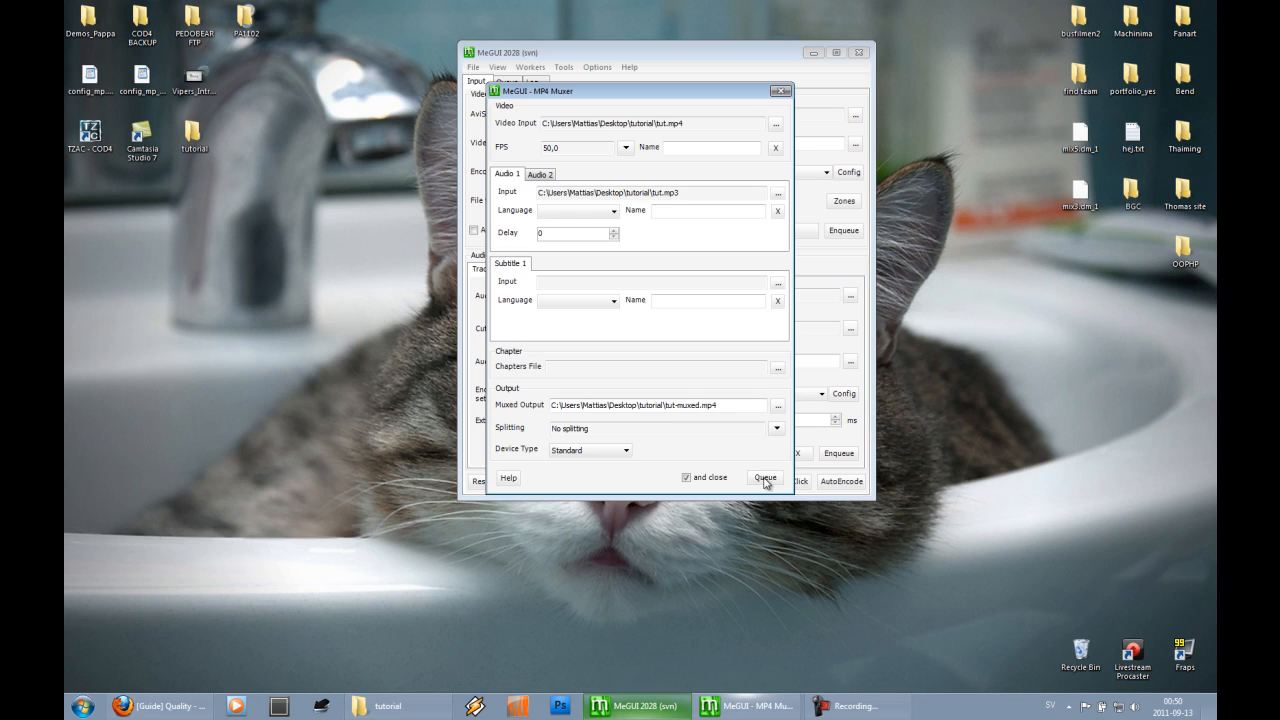
- Mux tut.mp4 with tut.mp3 into tut-muxed.mp4 and queue the job
{"action": "left_click", "coordinate": [764, 476]}
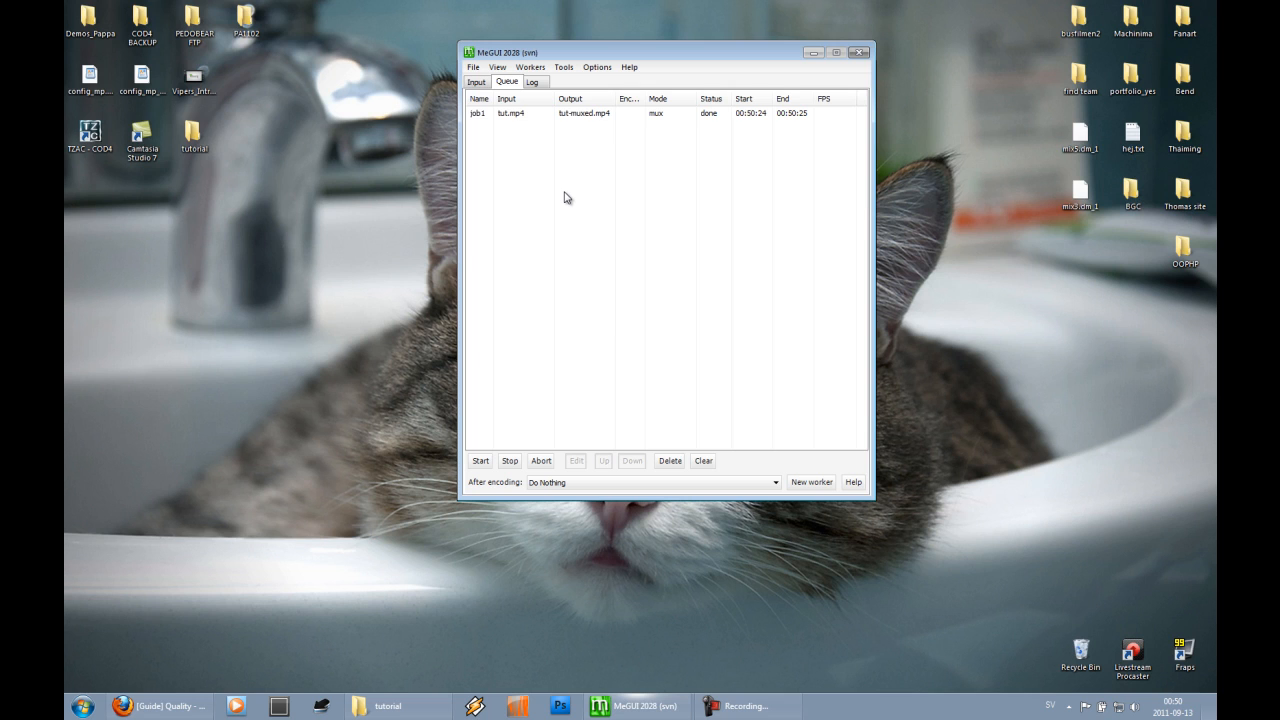
{"action": "left_click_drag", "start_coordinate": [664, 52], "coordinate": [676, 60]}
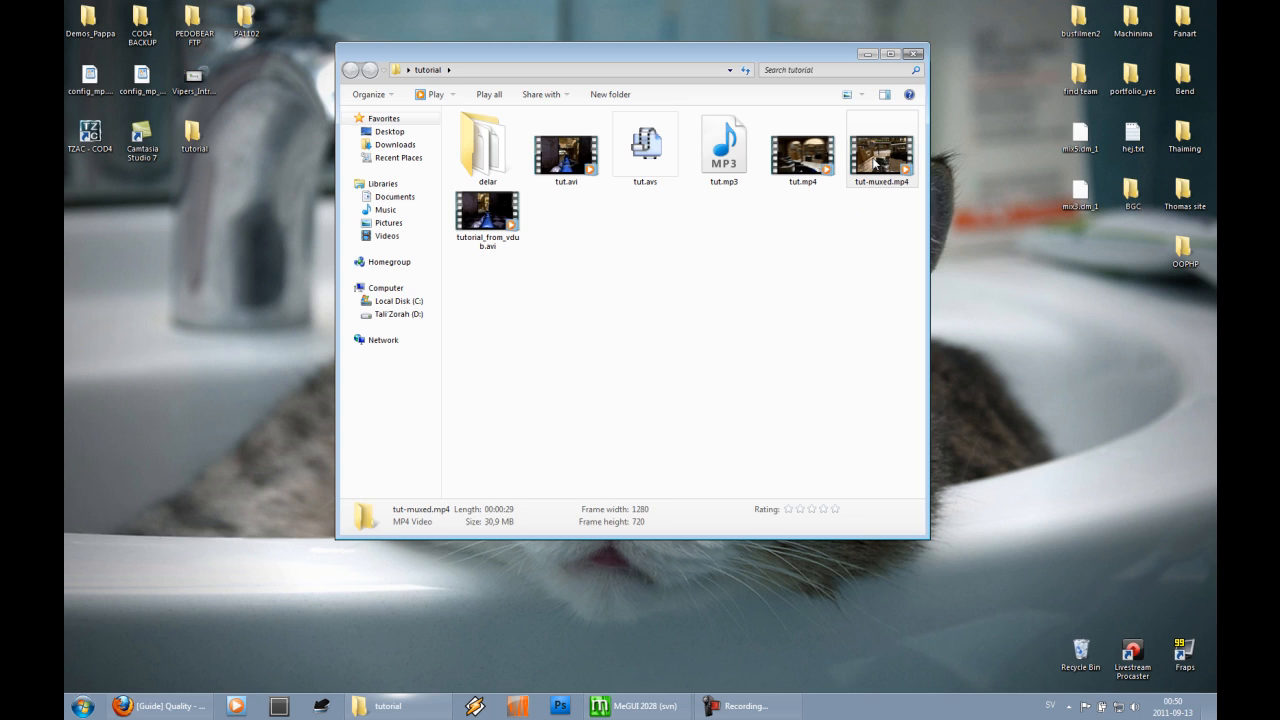
- Play tut-muxed.mp4, then switch to Firefox and the YouTube channel page with 'Quick quality test'
{"action": "double_click", "coordinate": [880, 150]}
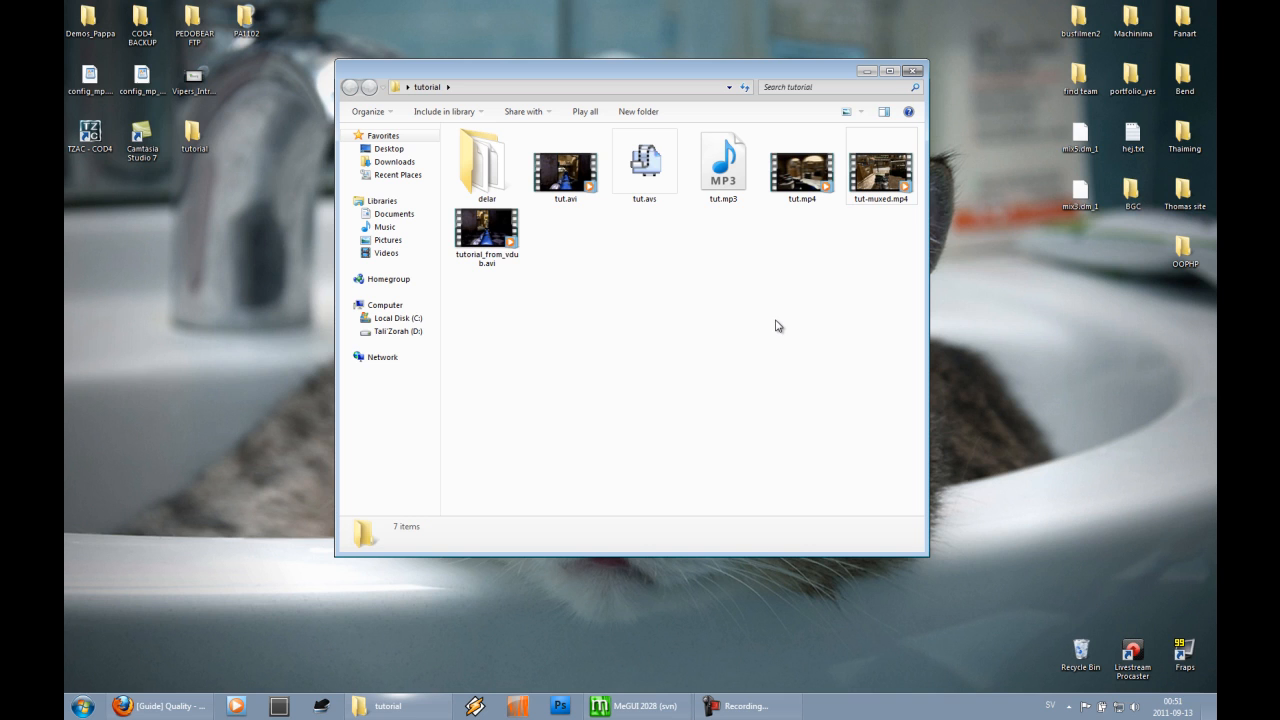
{"action": "left_click", "coordinate": [888, 70]}
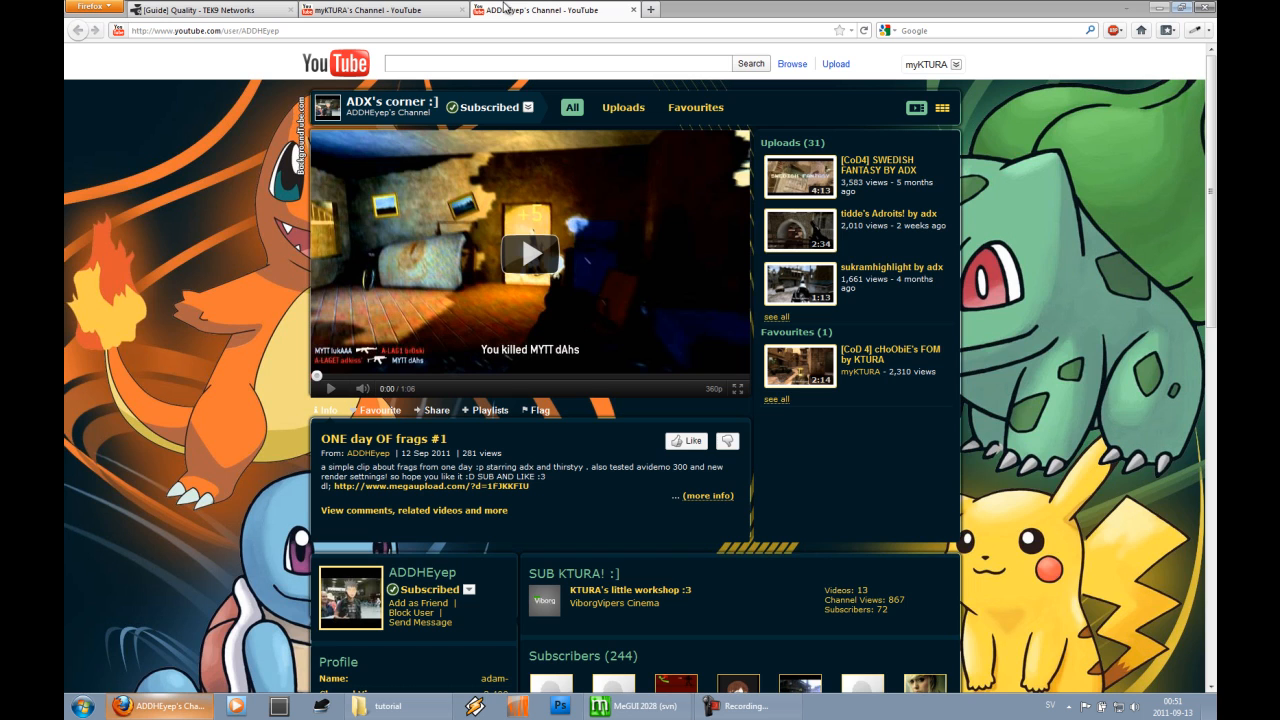
{"action": "left_click", "coordinate": [380, 8]}
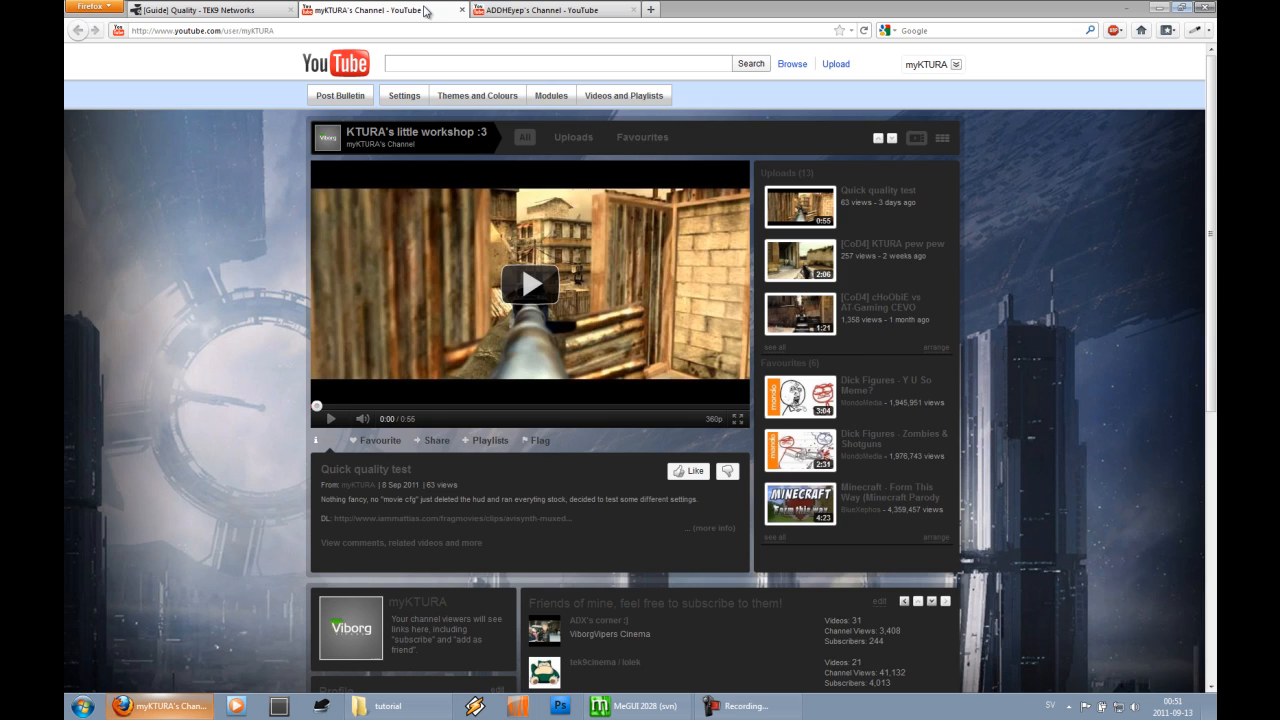